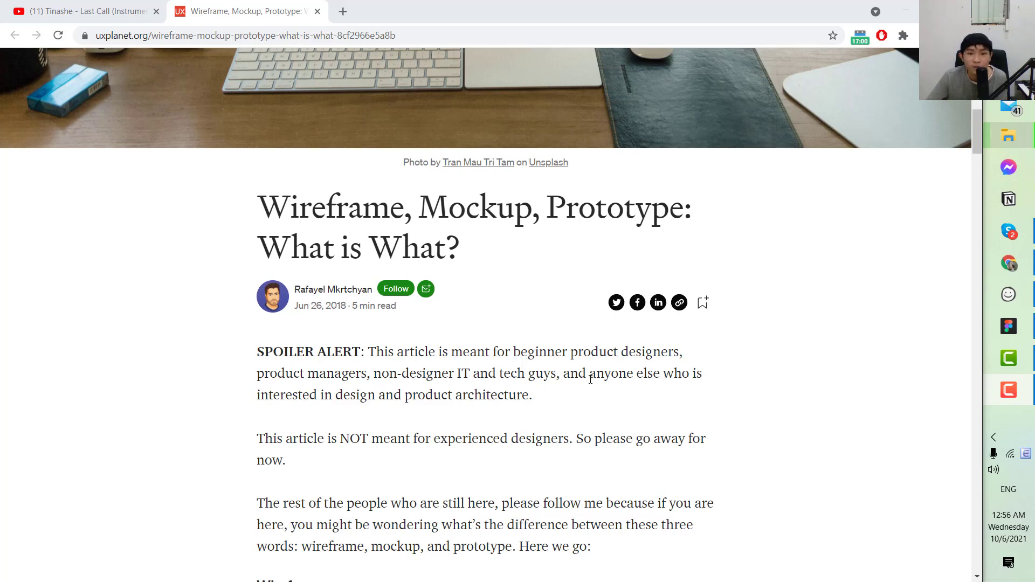
- Scroll the browser article and highlight its title text
{"action": "scroll", "scroll_direction": "down", "scroll_amount": 3}
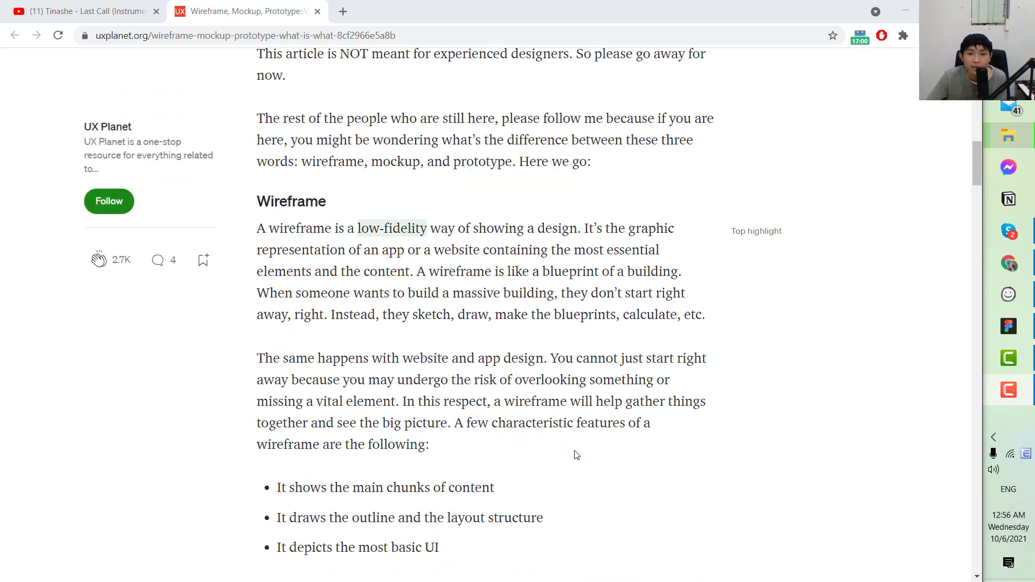
{"action": "scroll", "scroll_direction": "down", "scroll_amount": 3}
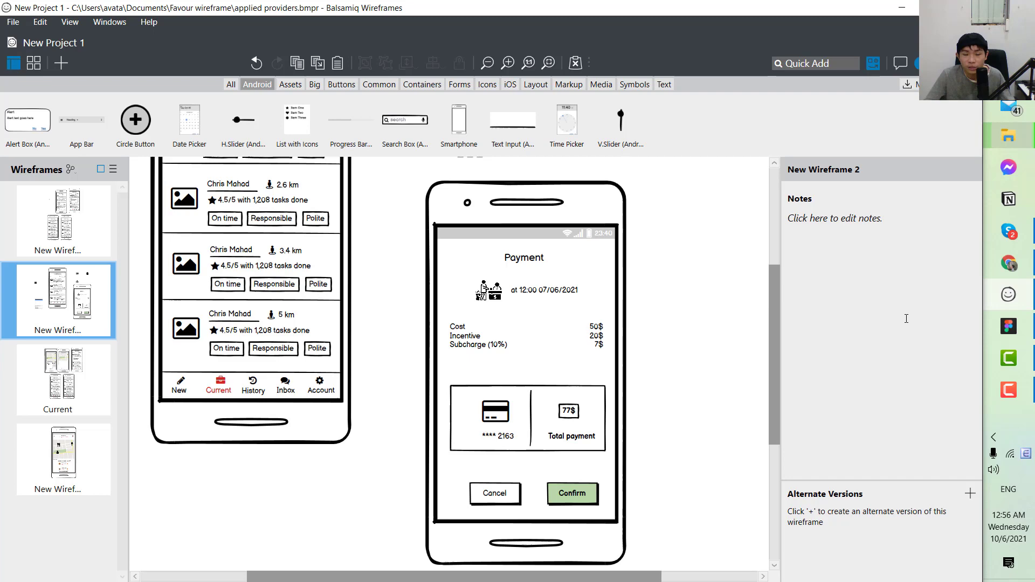
{"action": "mouse_move", "coordinate": [1016, 310]}
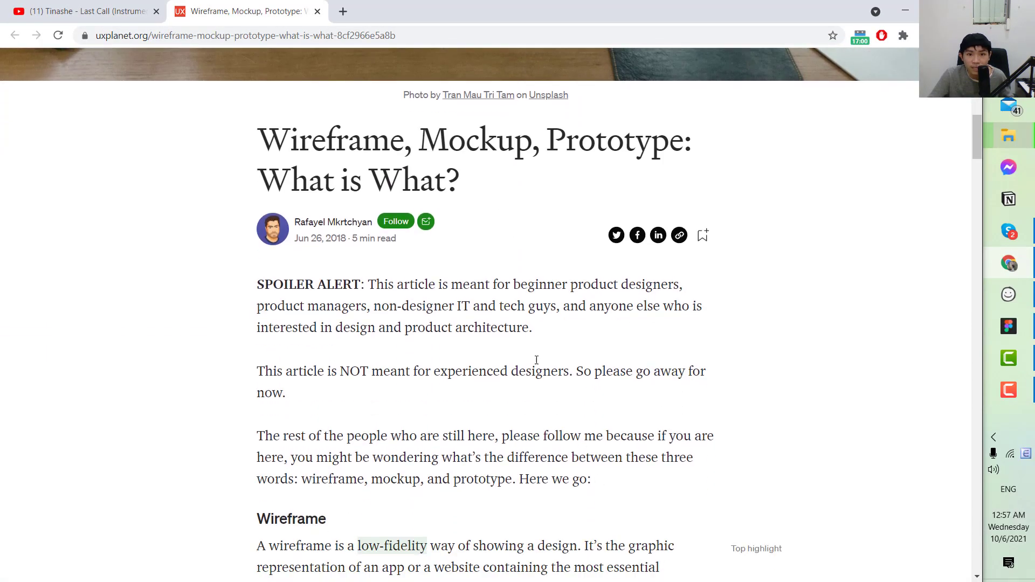
{"action": "left_click_drag", "start_coordinate": [258, 140], "coordinate": [547, 140]}
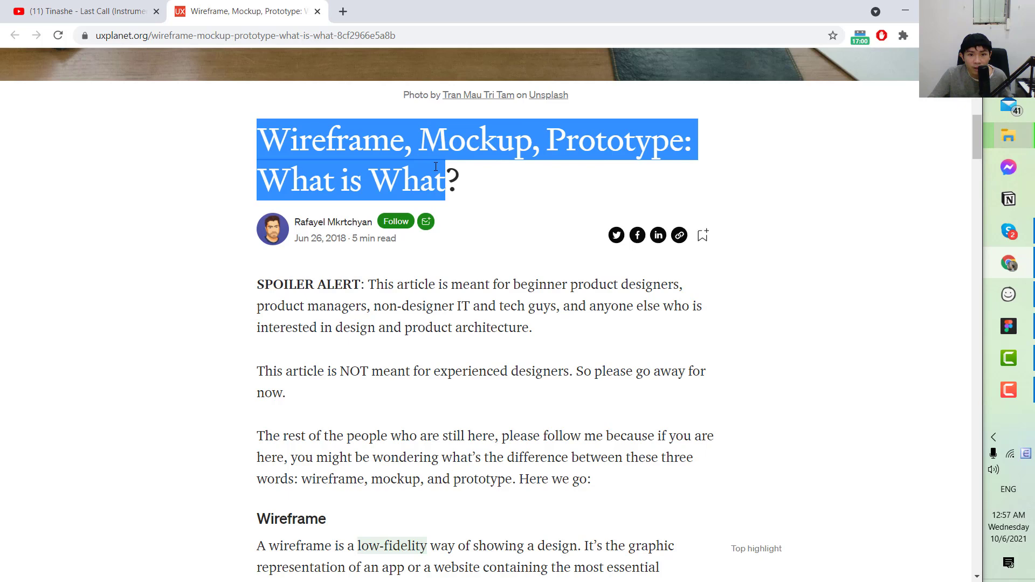
{"action": "mouse_move", "coordinate": [1008, 326]}
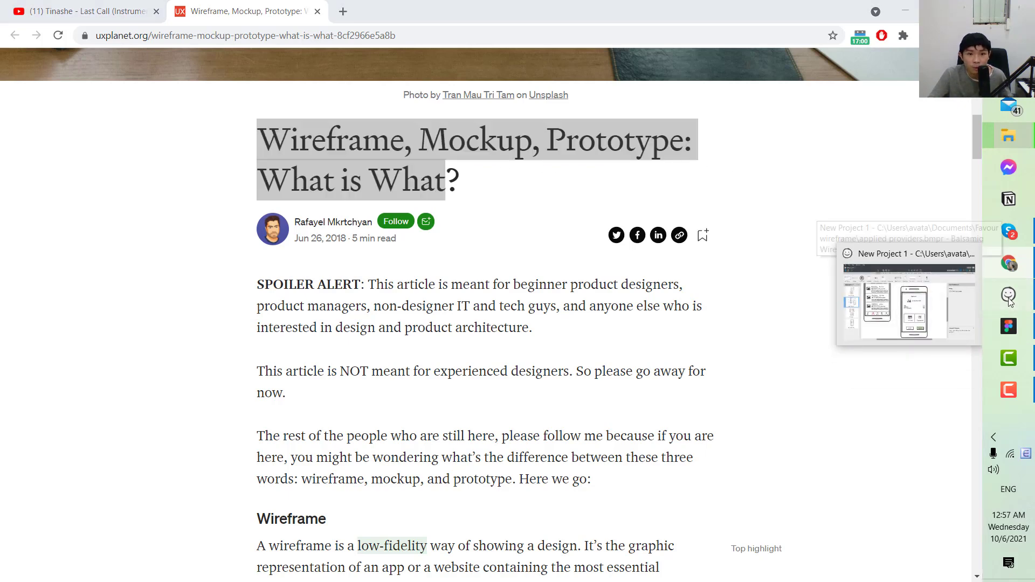
- Switch to Balsamiq and scroll through the Applied Providers and Payment wireframes
{"action": "left_click", "coordinate": [909, 304]}
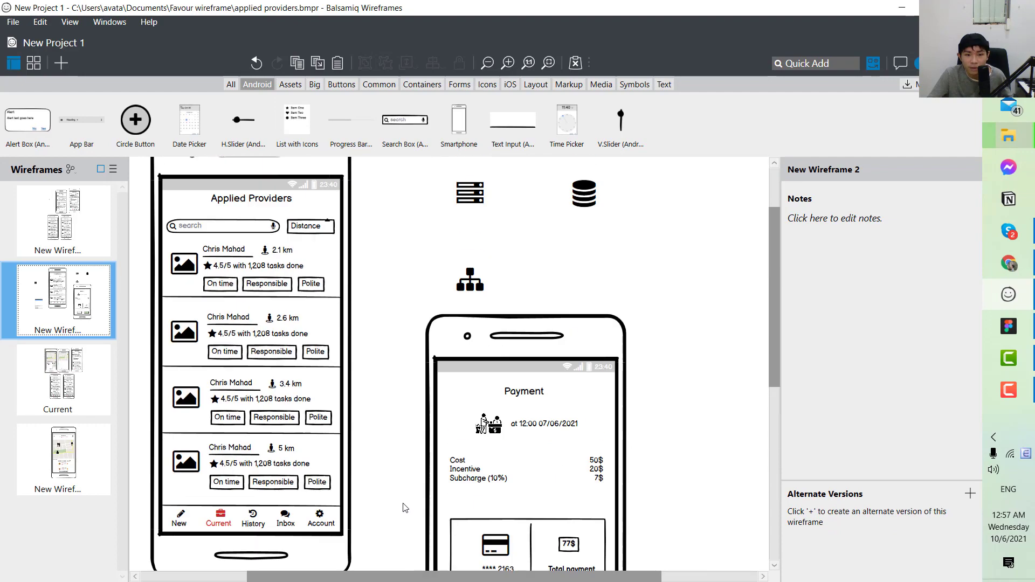
{"action": "scroll", "scroll_direction": "down", "scroll_amount": 3}
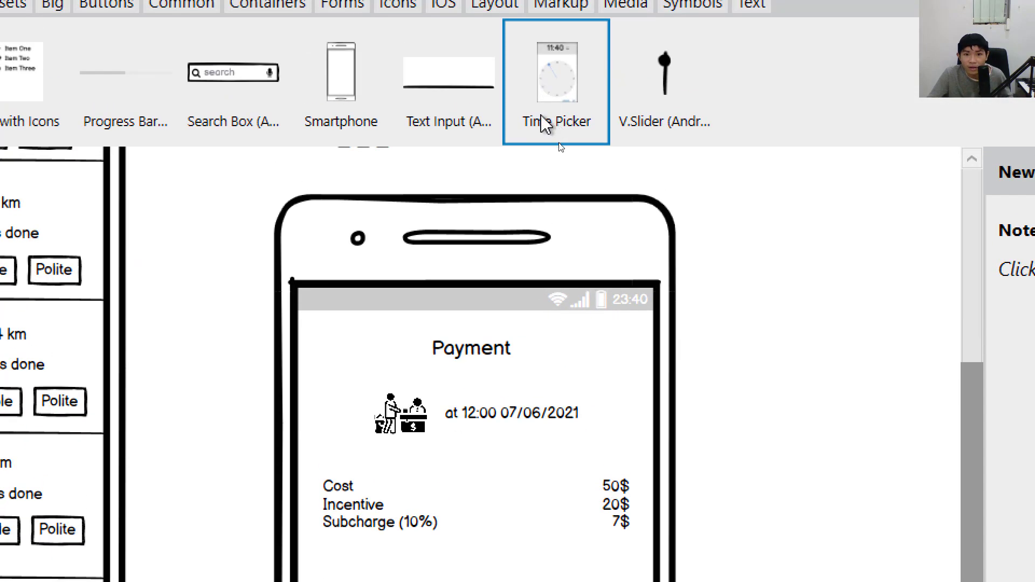
{"action": "scroll", "scroll_direction": "down", "scroll_amount": 3}
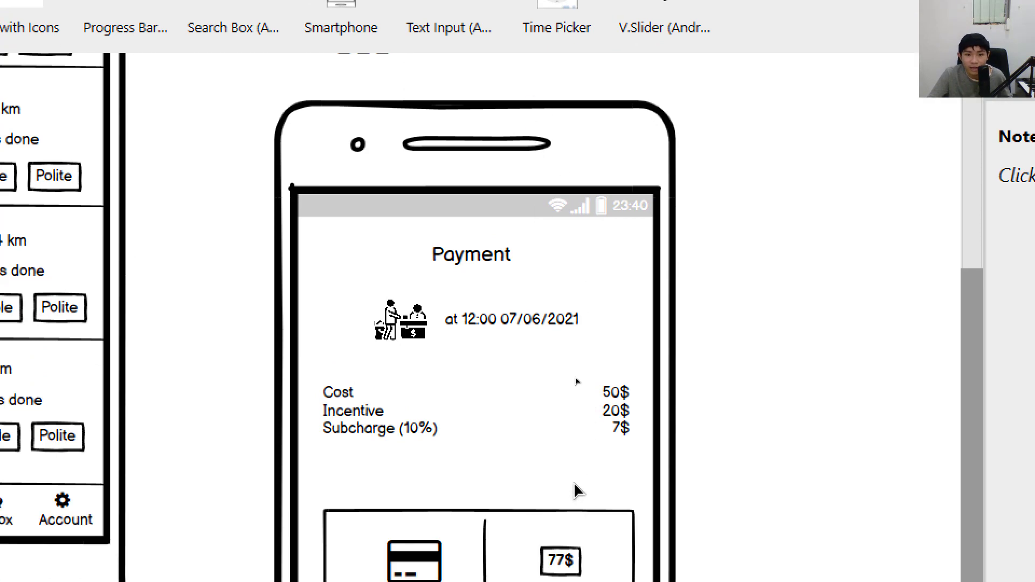
{"action": "scroll", "scroll_direction": "down", "scroll_amount": 3}
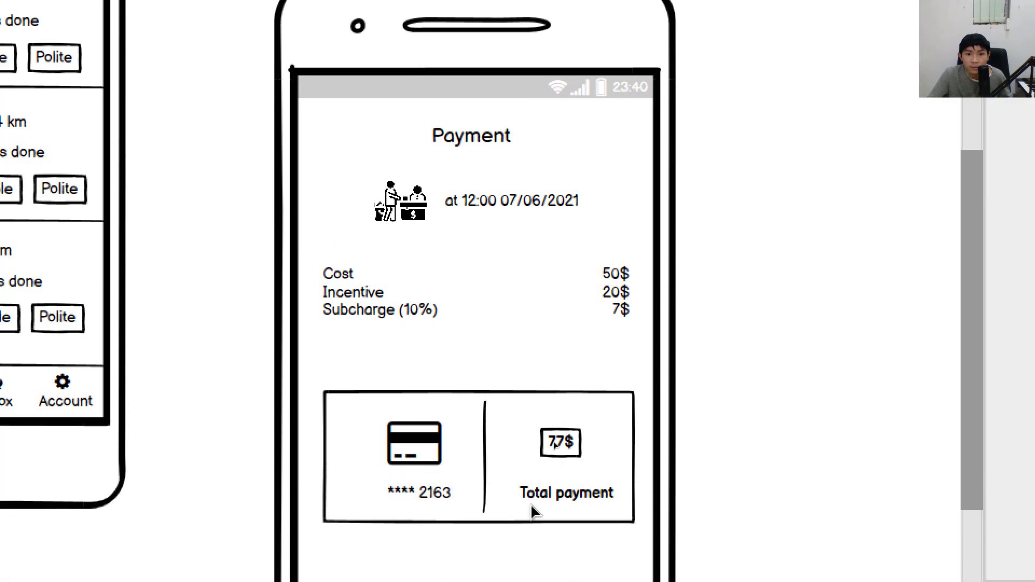
{"action": "scroll", "scroll_direction": "down", "scroll_amount": 3}
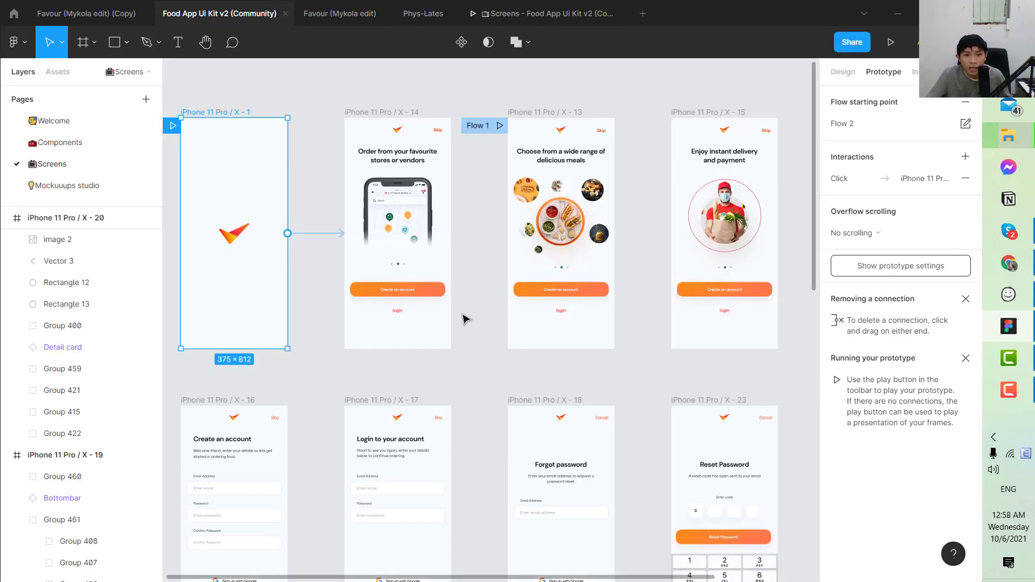
- Scroll down the Food App UI Kit Screens page past the cart, delivery, payment and order-placed designs
{"action": "scroll", "scroll_direction": "down", "scroll_amount": 3}
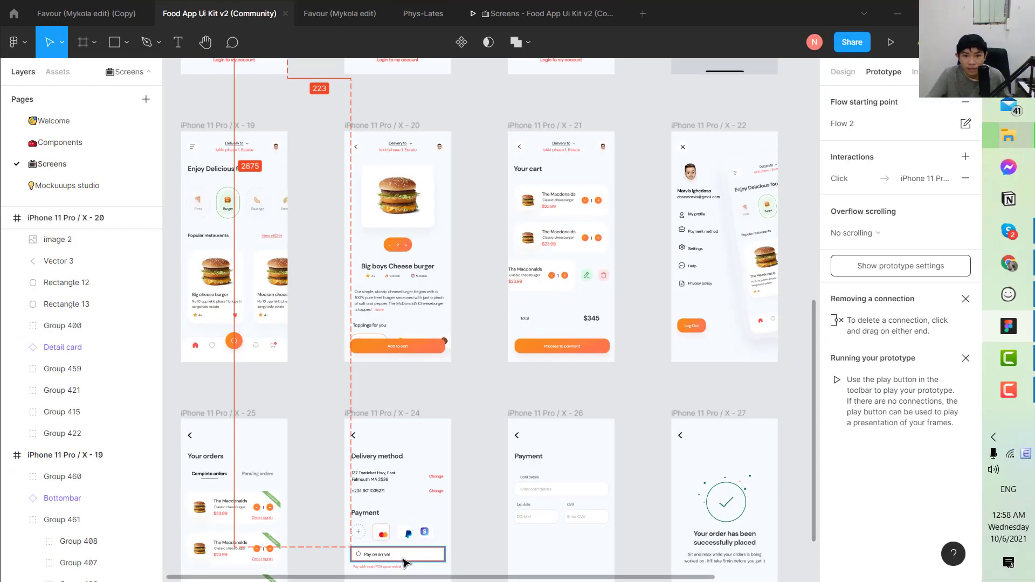
{"action": "scroll", "scroll_direction": "down", "scroll_amount": 3}
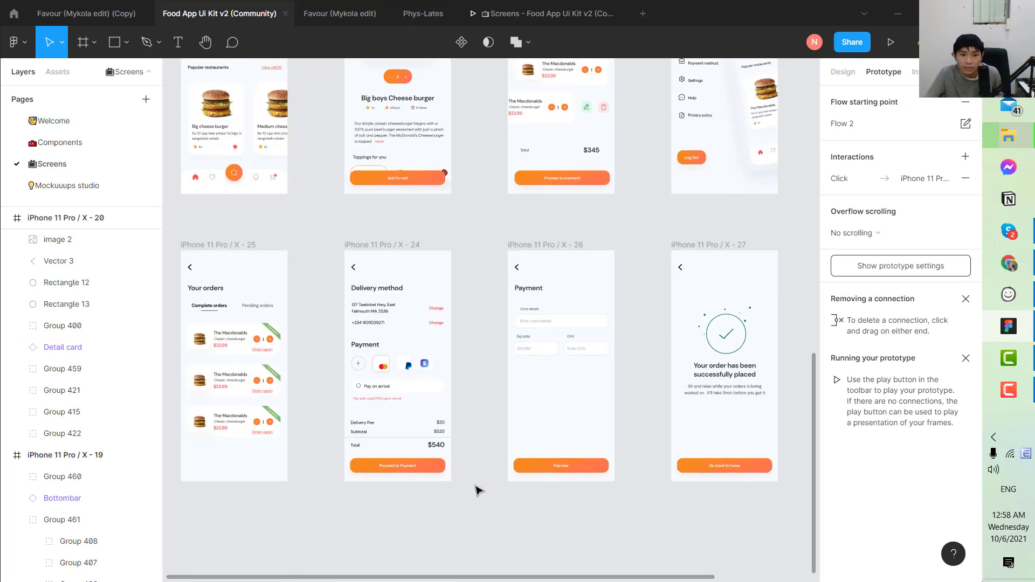
{"action": "scroll", "scroll_direction": "down", "scroll_amount": 3}
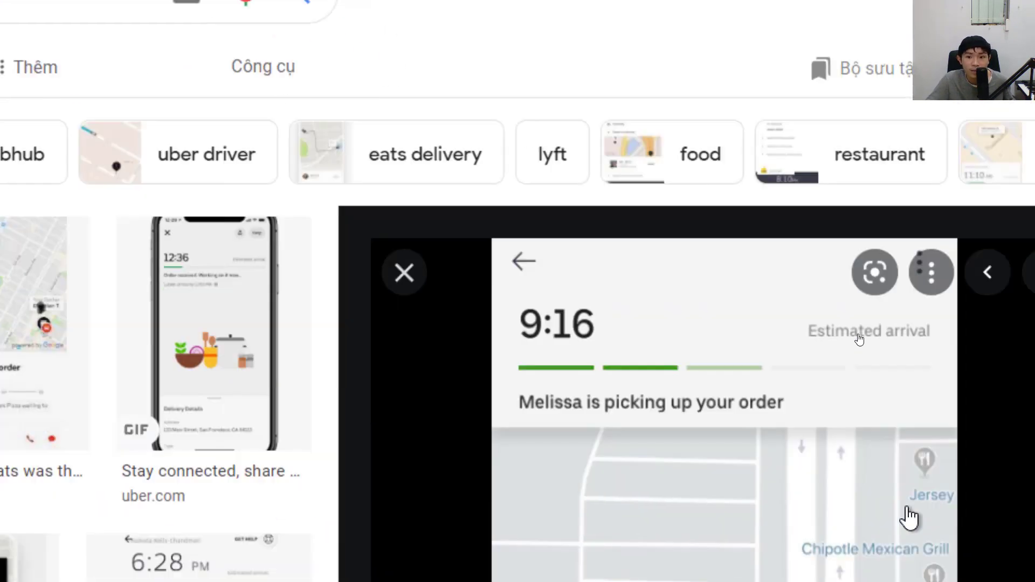
- Scroll the Uber Eats order-tracking preview to its map with the driver
{"action": "scroll", "scroll_direction": "down", "scroll_amount": 3}
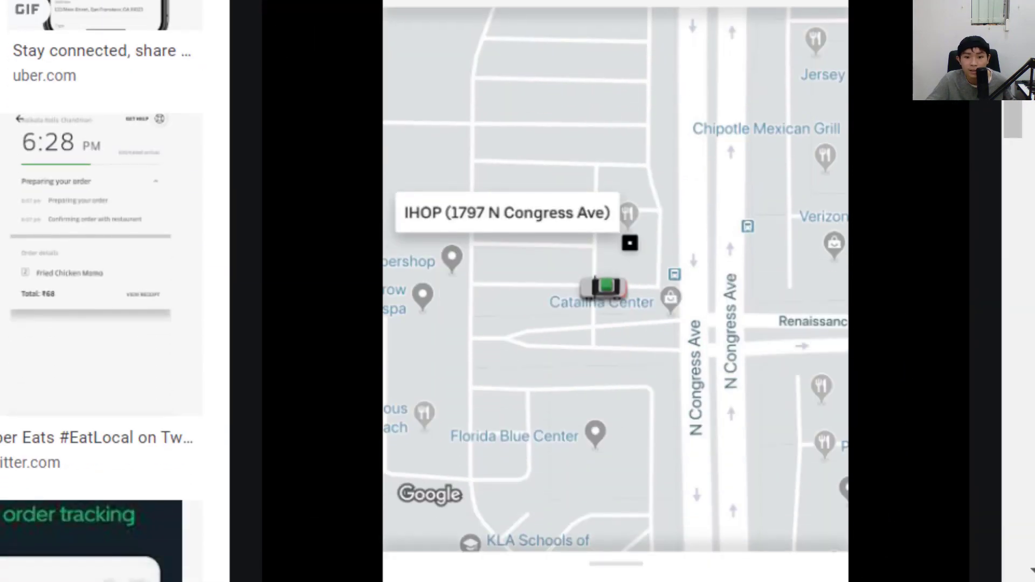
{"action": "mouse_move", "coordinate": [835, 455]}
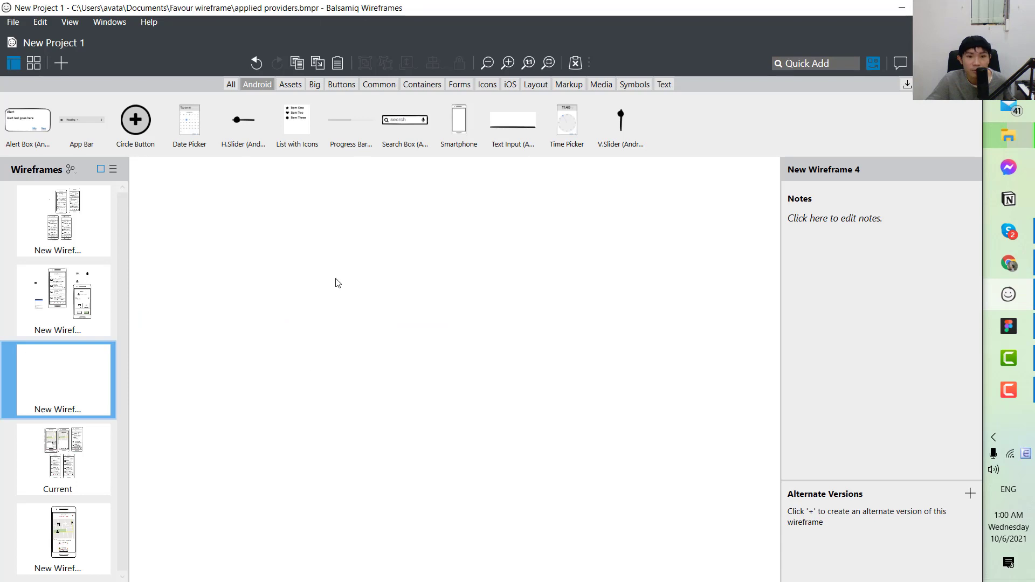
{"action": "mouse_move", "coordinate": [313, 344]}
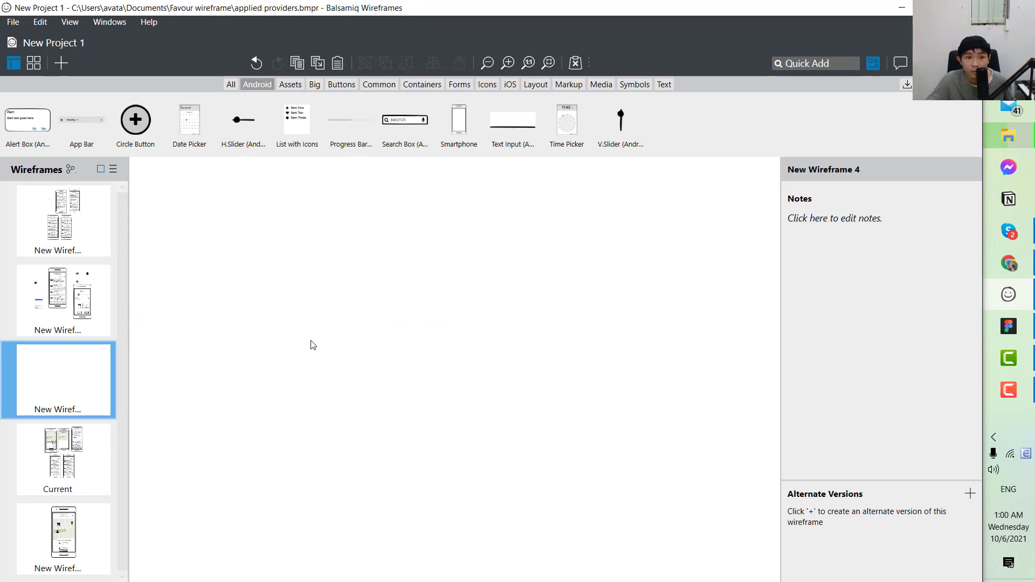
- Select the empty fourth wireframe, then add an Android Smartphone frame and select it
{"action": "left_click", "coordinate": [230, 84]}
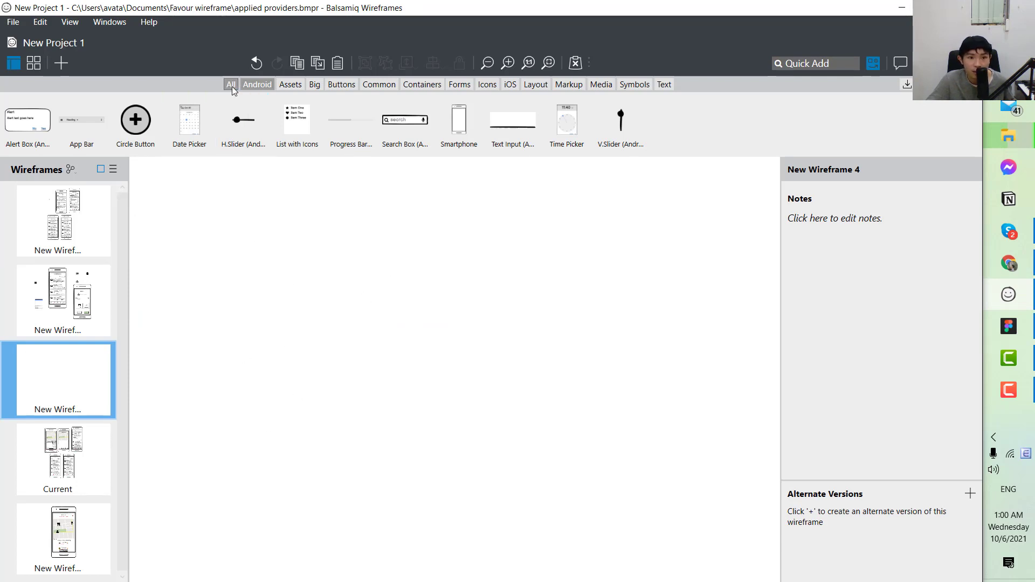
{"action": "left_click", "coordinate": [257, 85]}
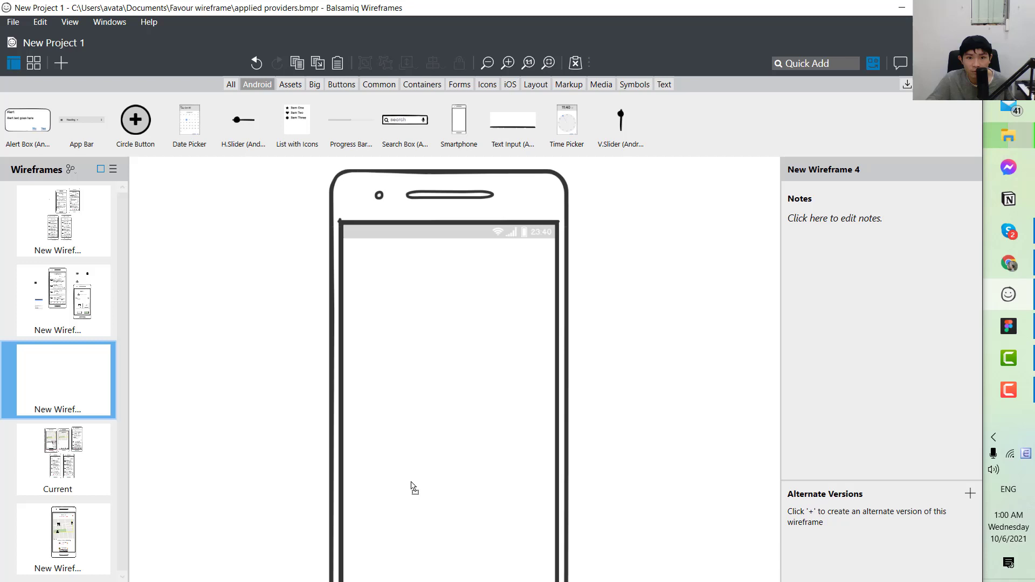
{"action": "left_click", "coordinate": [458, 120]}
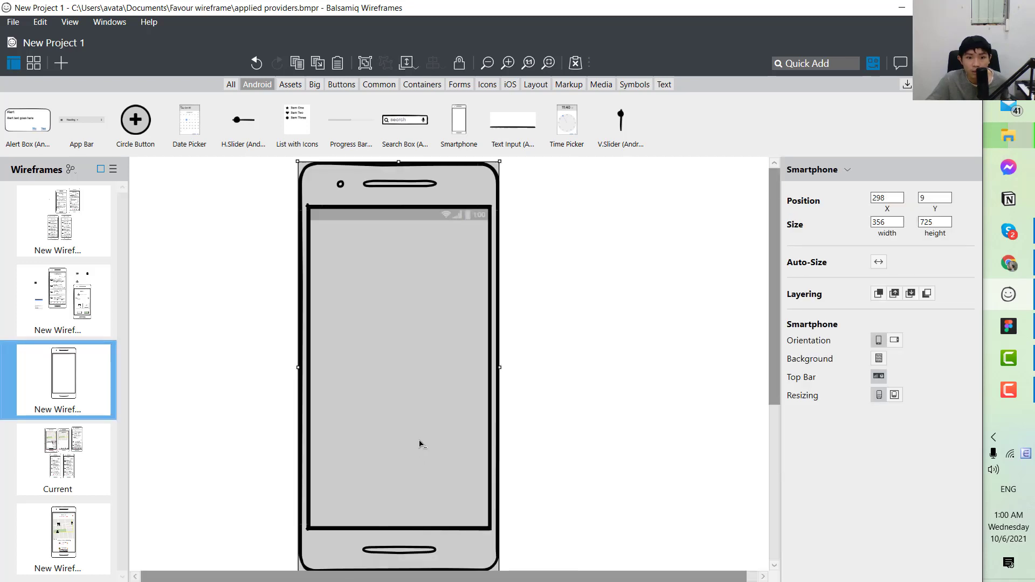
{"action": "left_click", "coordinate": [405, 123]}
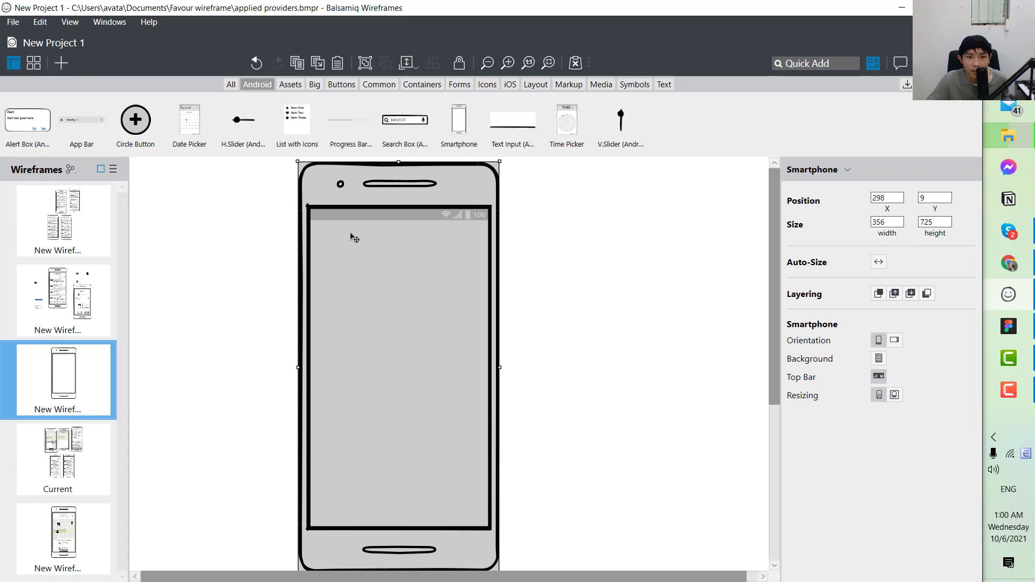
{"action": "mouse_move", "coordinate": [627, 276]}
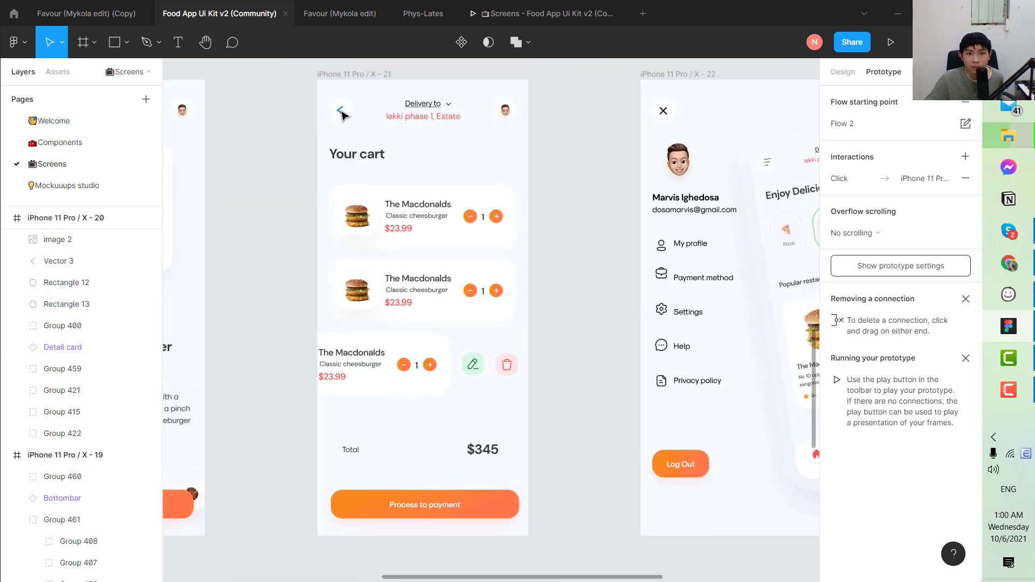
{"action": "mouse_move", "coordinate": [505, 130]}
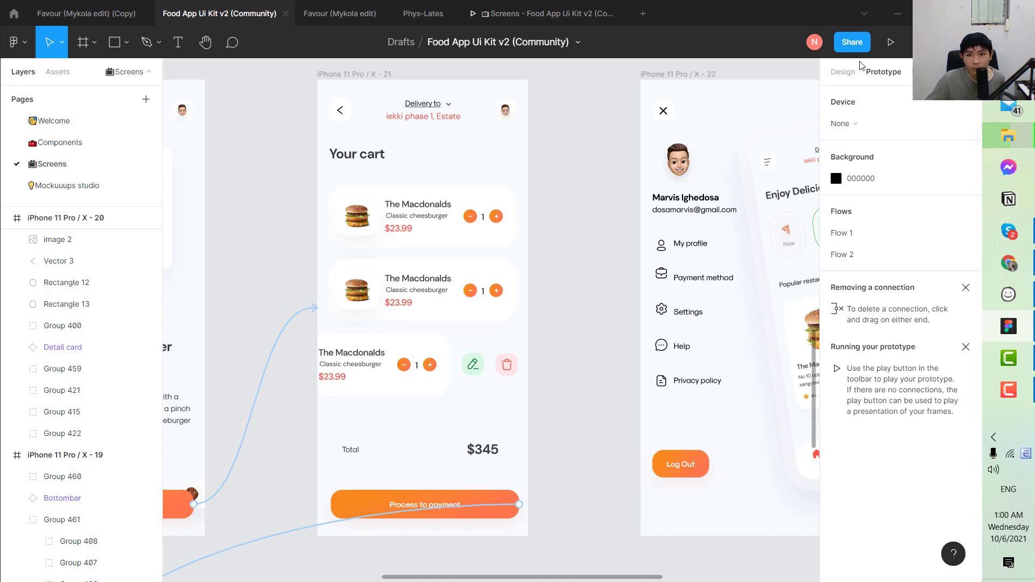
- Select the cart screen's header group with back arrow, address and avatar, and copy it as PNG
{"action": "left_click", "coordinate": [842, 71]}
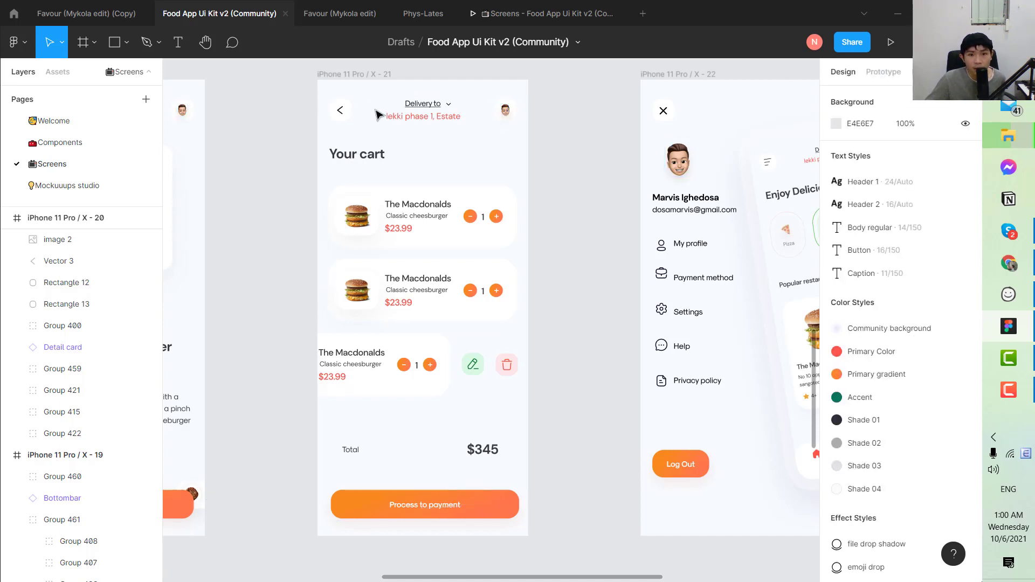
{"action": "left_click", "coordinate": [505, 110]}
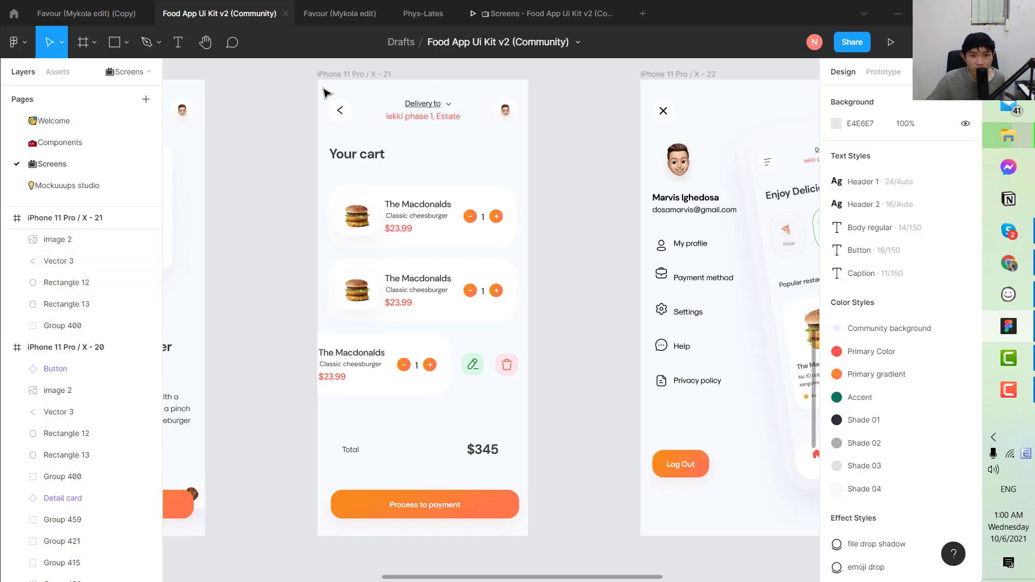
{"action": "mouse_move", "coordinate": [465, 114]}
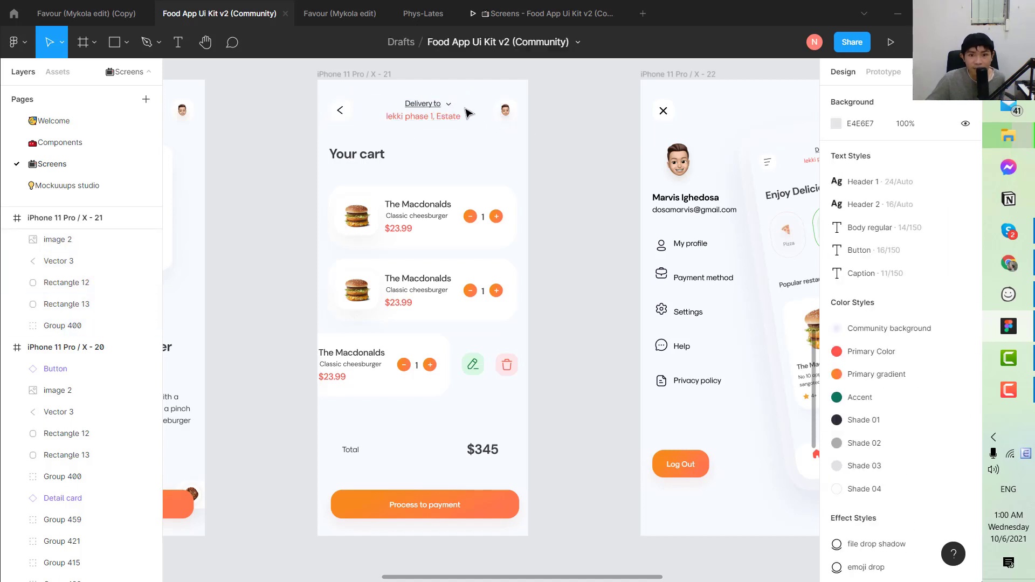
{"action": "left_click", "coordinate": [339, 110]}
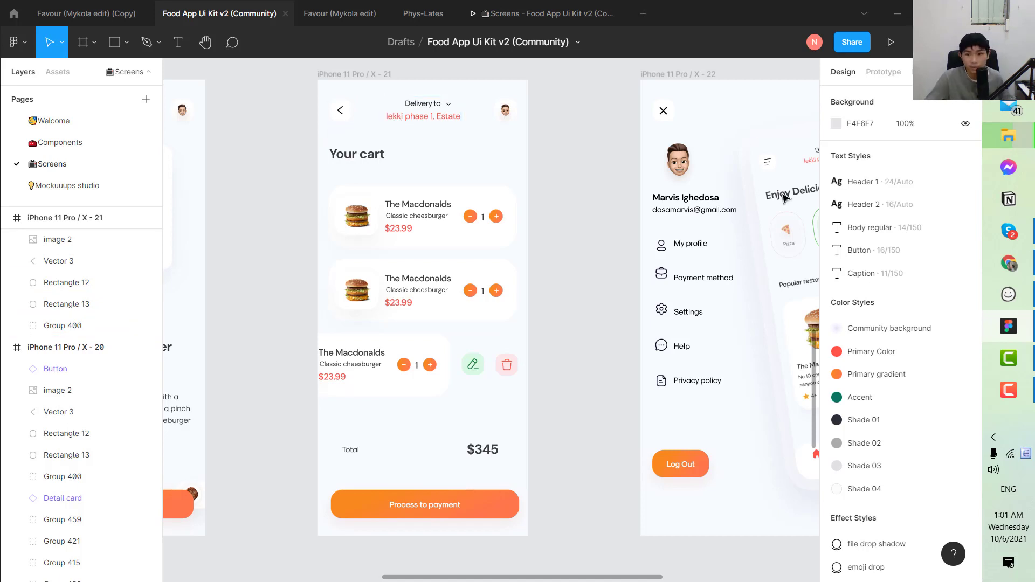
{"action": "left_click", "coordinate": [423, 120]}
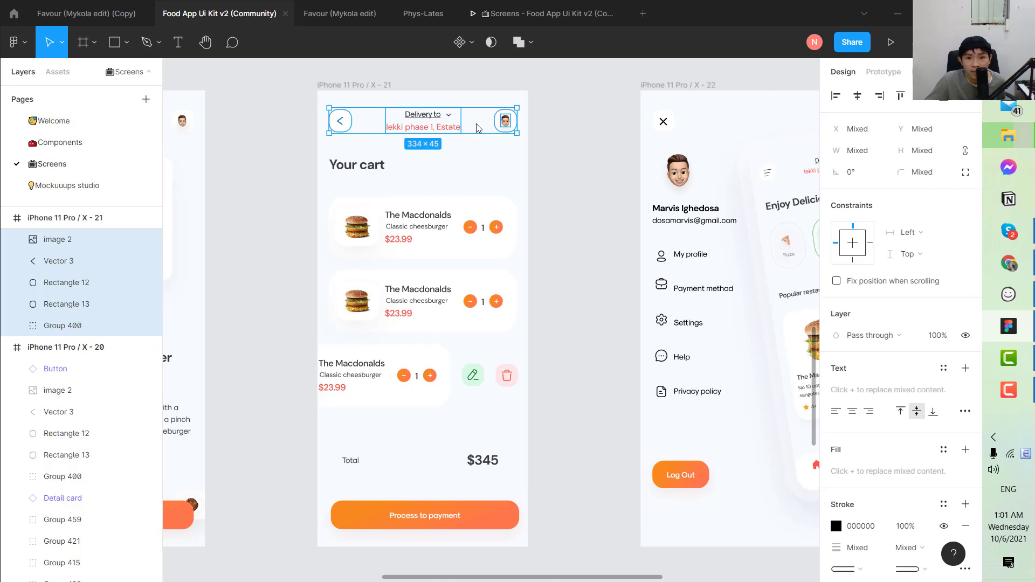
{"action": "right_click", "coordinate": [409, 129]}
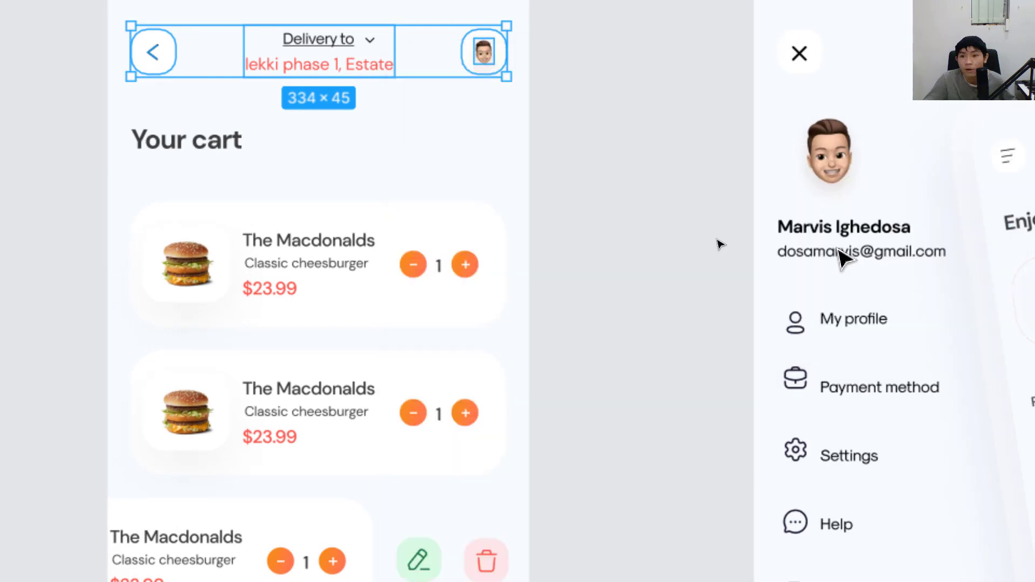
{"action": "mouse_move", "coordinate": [607, 132]}
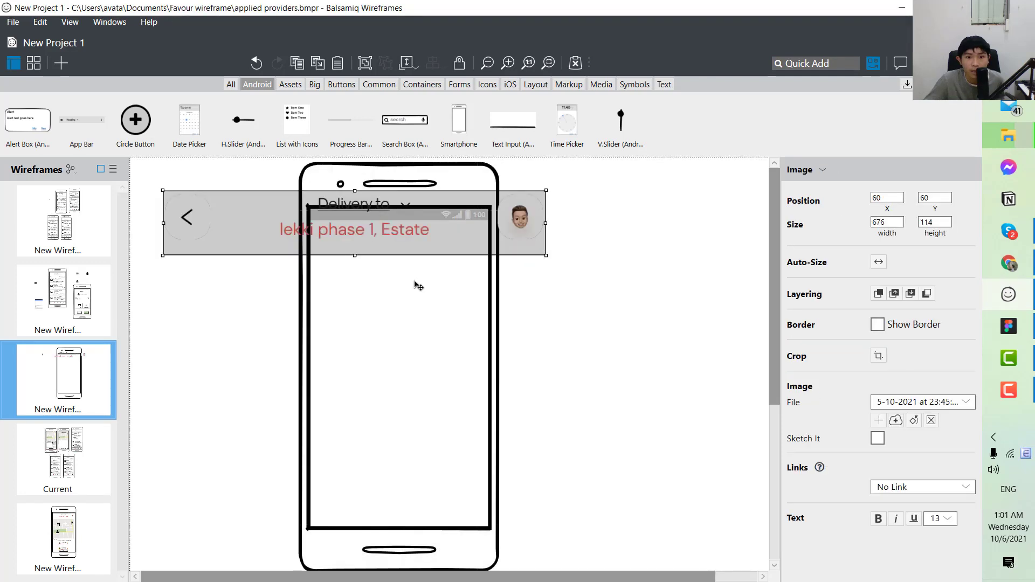
- Move the pasted header image into the phone and shrink it to the screen width
{"action": "left_click_drag", "start_coordinate": [355, 221], "coordinate": [433, 297]}
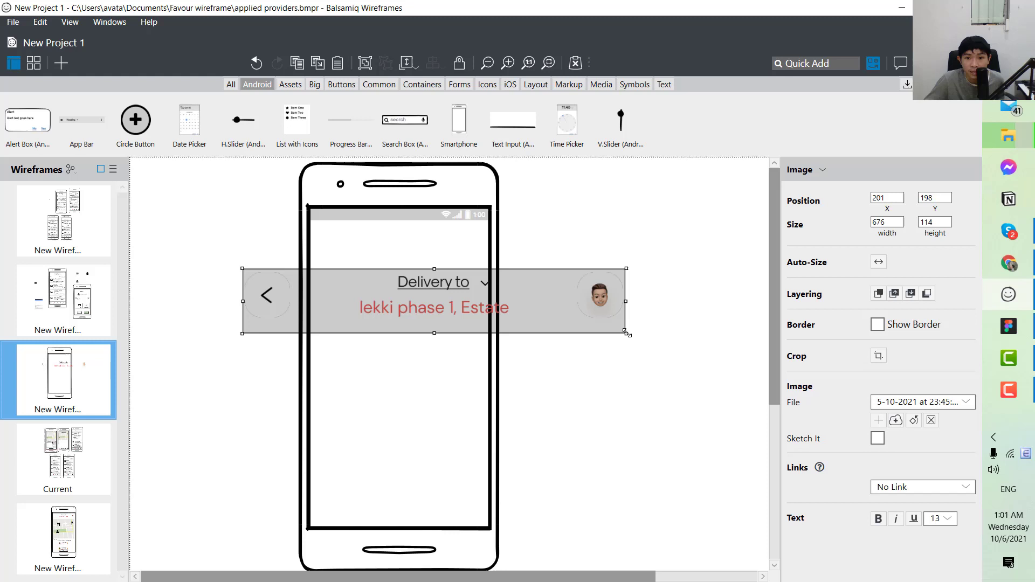
{"action": "left_click_drag", "start_coordinate": [626, 332], "coordinate": [560, 322]}
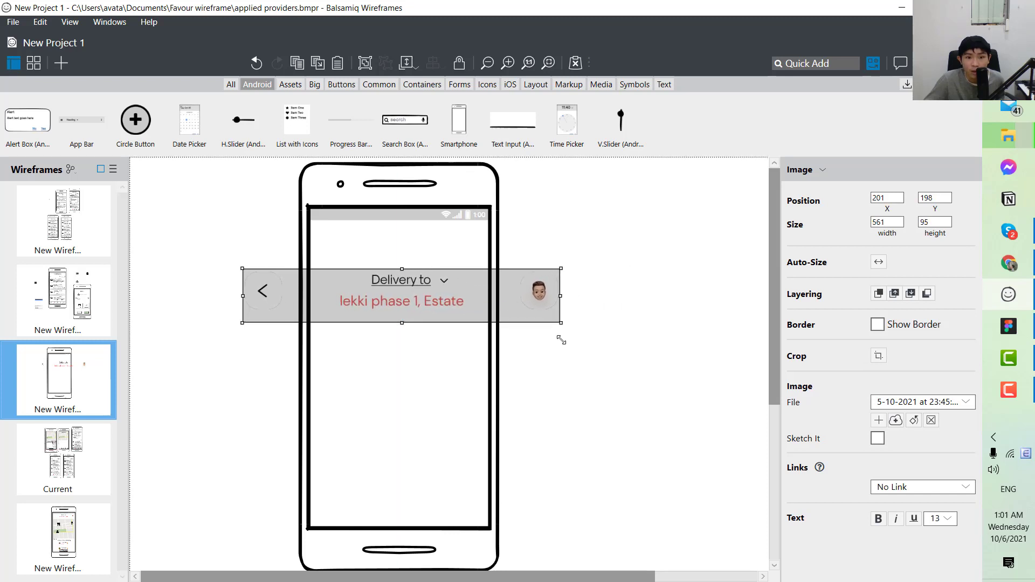
{"action": "left_click_drag", "start_coordinate": [561, 323], "coordinate": [508, 315]}
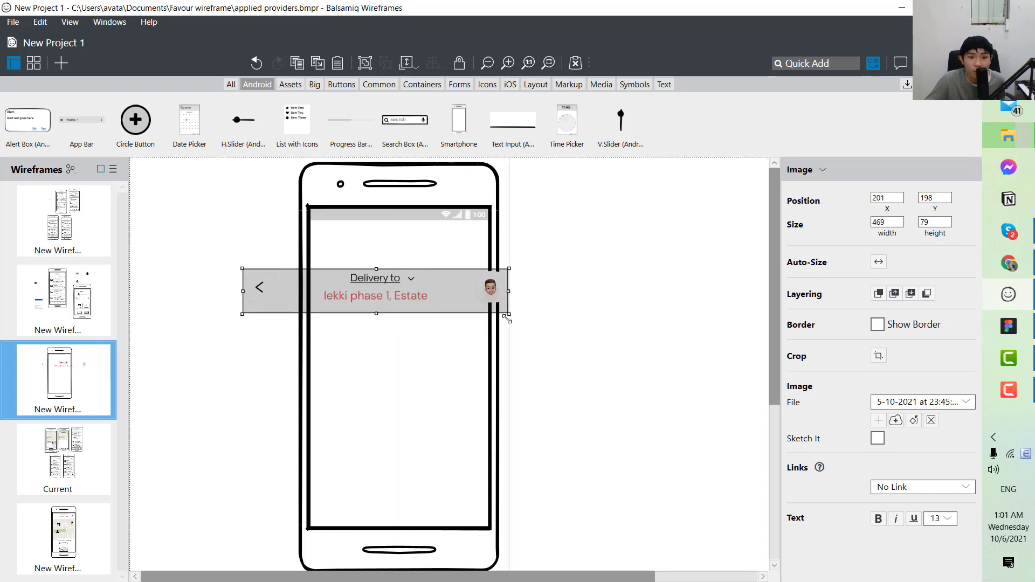
{"action": "left_click_drag", "start_coordinate": [508, 315], "coordinate": [409, 294]}
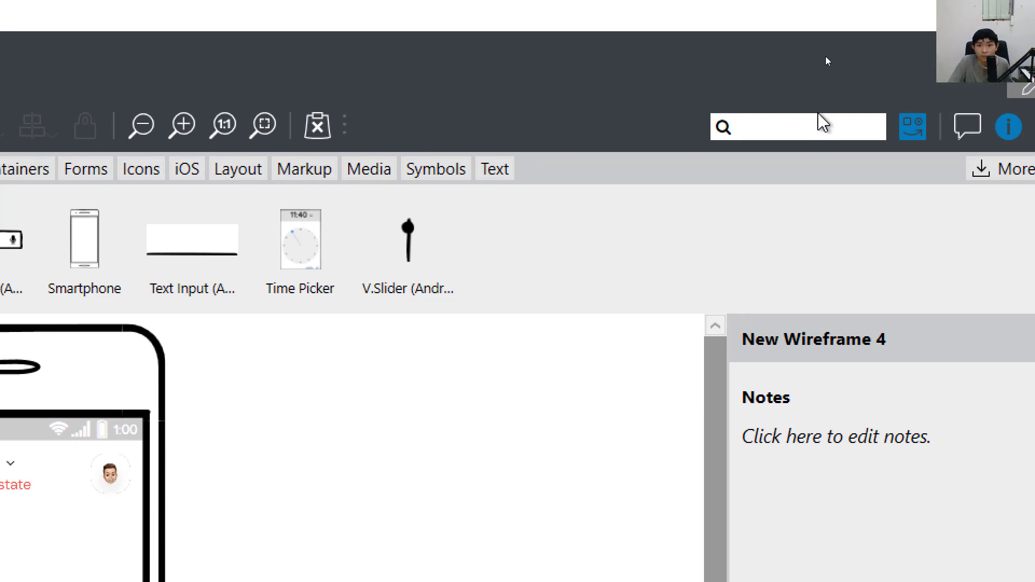
- Insert a Street Map below the header and stretch it across the screen width
{"action": "type", "text": "map"}
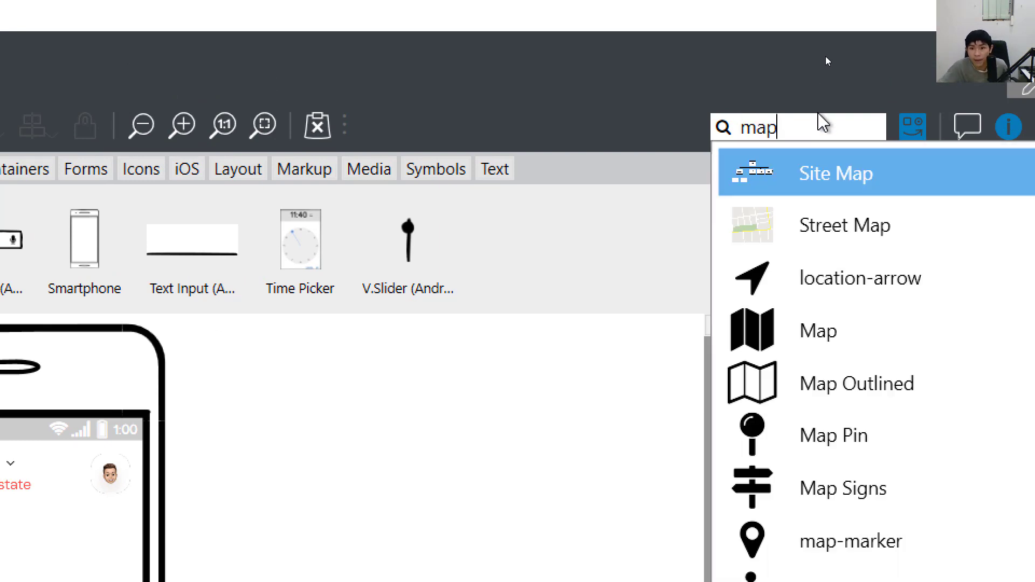
{"action": "left_click", "coordinate": [843, 225]}
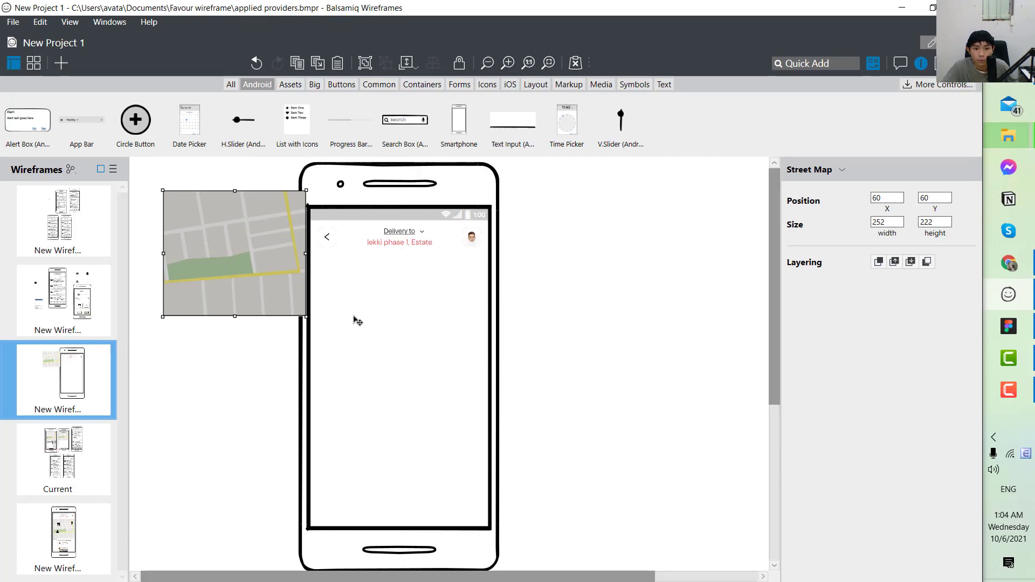
{"action": "left_click_drag", "start_coordinate": [235, 254], "coordinate": [279, 276]}
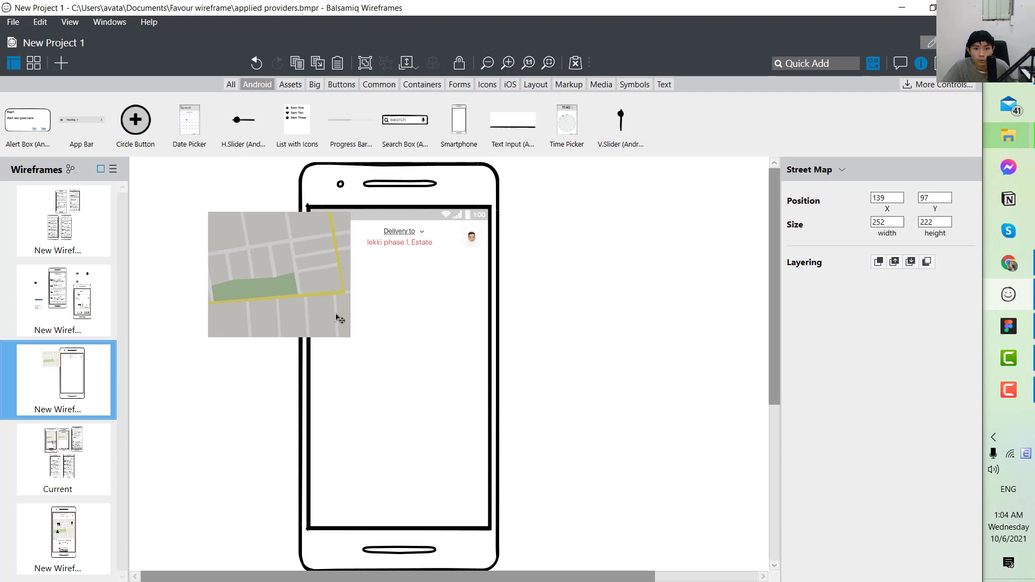
{"action": "left_click_drag", "start_coordinate": [277, 274], "coordinate": [382, 320]}
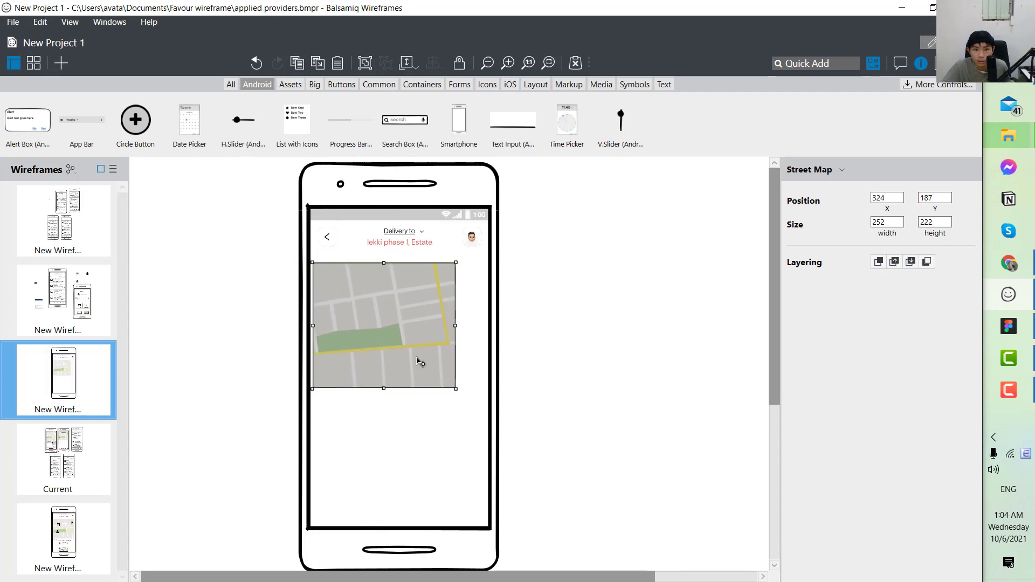
{"action": "left_click_drag", "start_coordinate": [455, 399], "coordinate": [476, 412]}
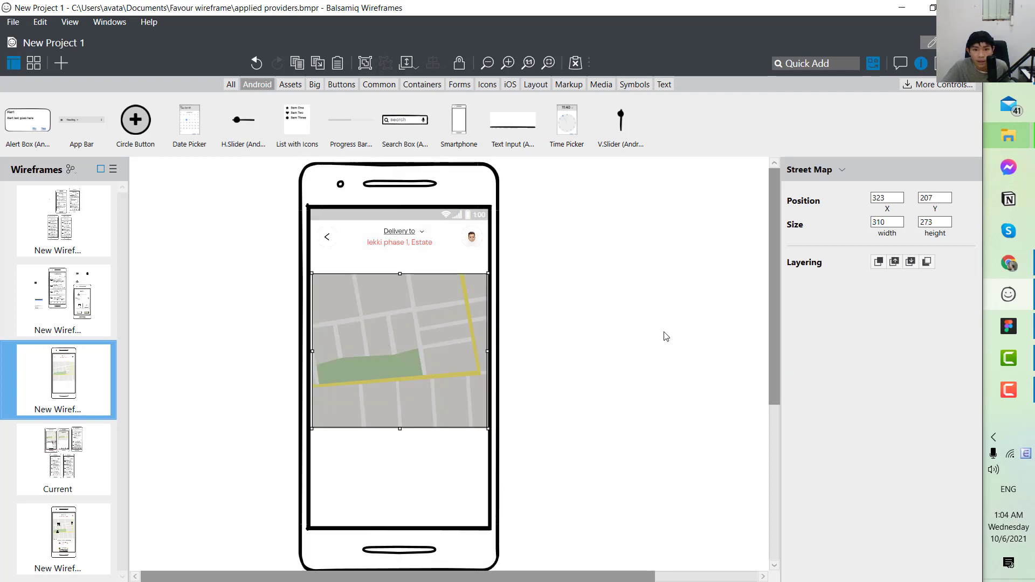
{"action": "left_click", "coordinate": [815, 63]}
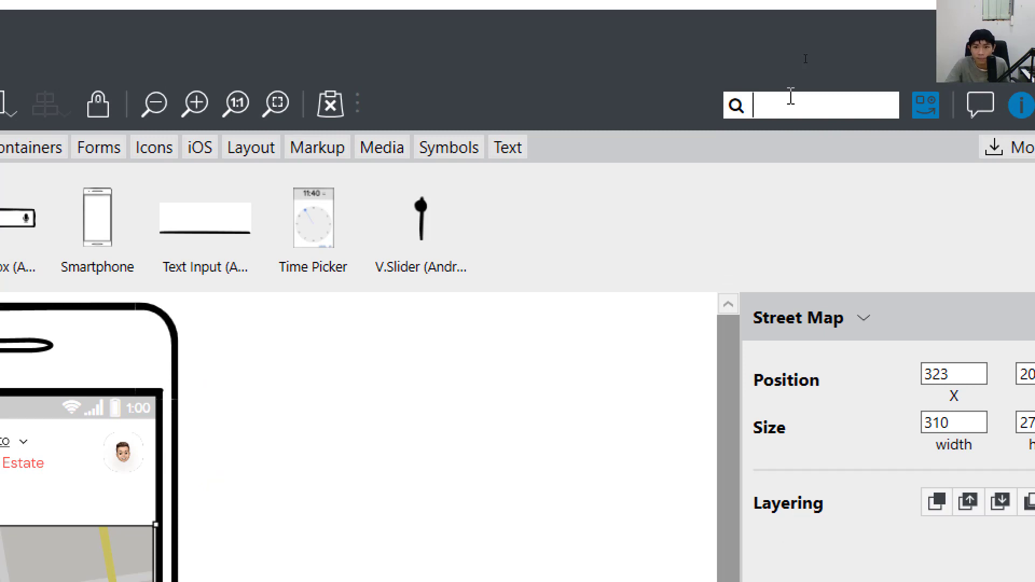
- Add Map Pin, restaurant and Motorcycle icons and position them on the map route
{"action": "type", "text": "map pin"}
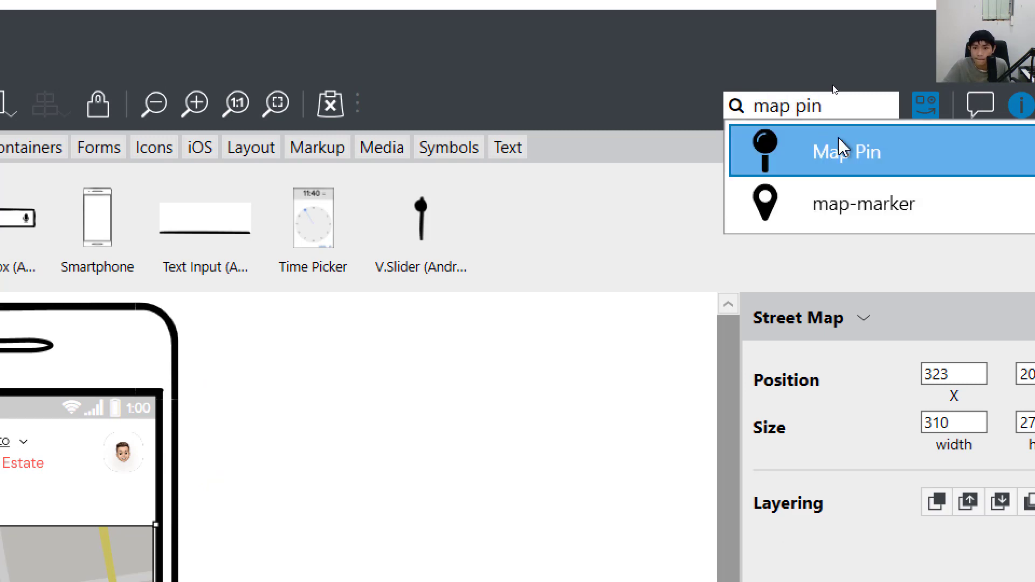
{"action": "left_click", "coordinate": [847, 151]}
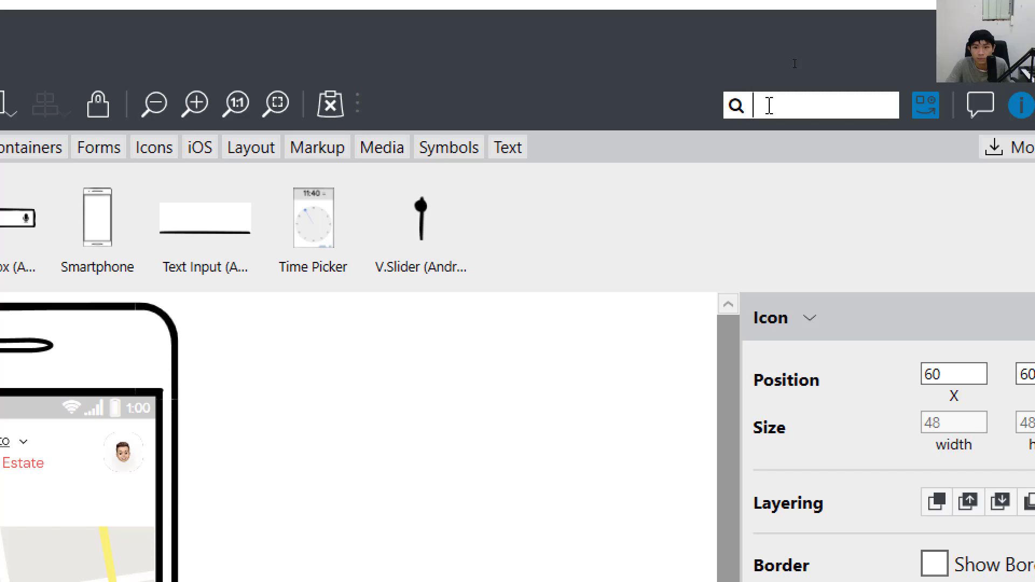
{"action": "type", "text": "r"}
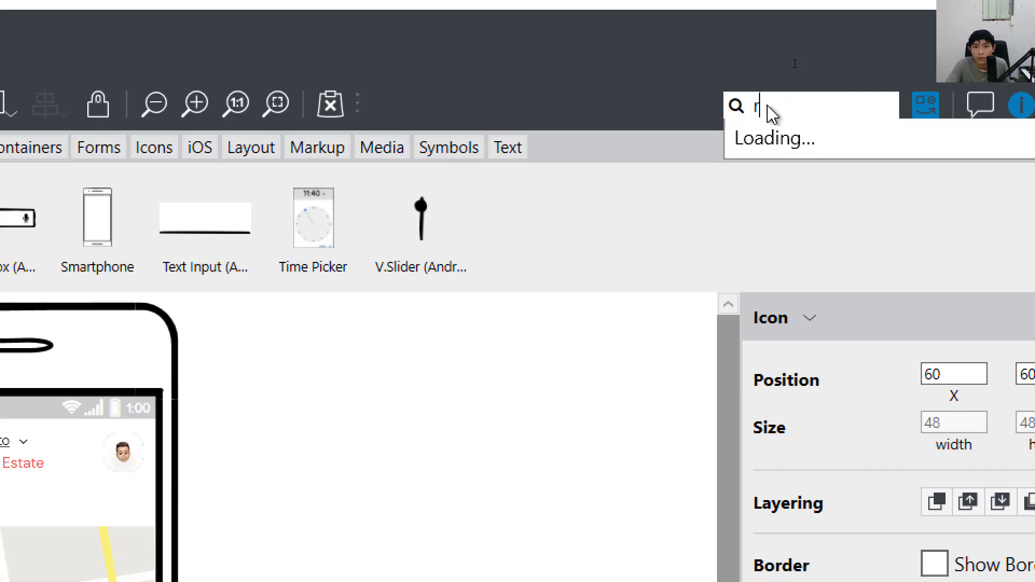
{"action": "type", "text": "estau"}
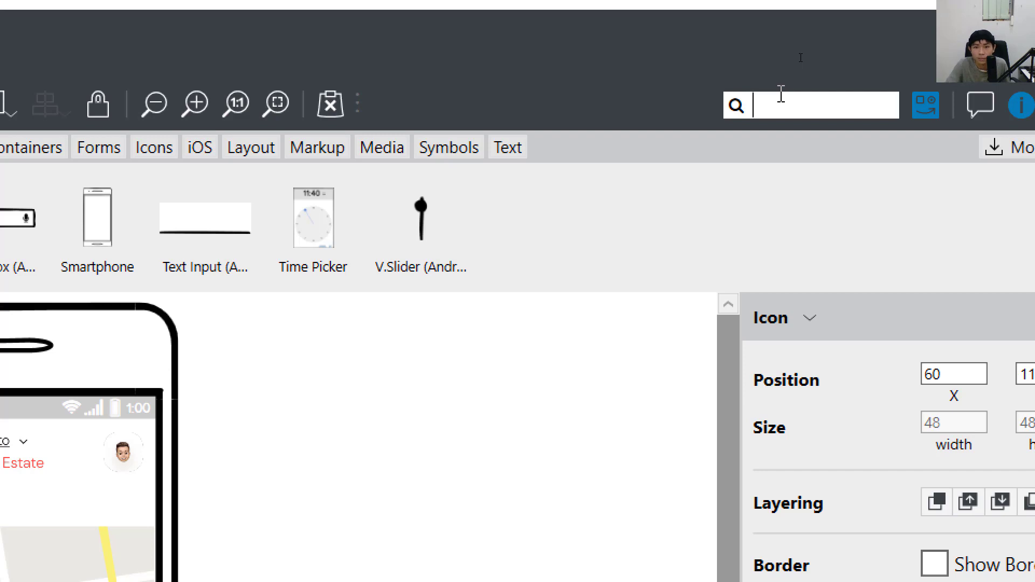
{"action": "type", "text": "bike"}
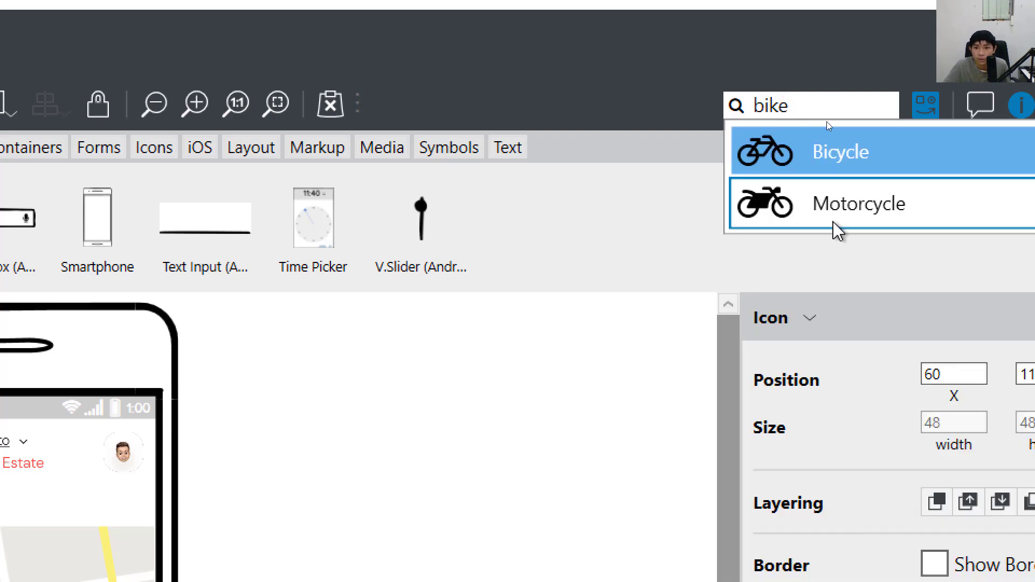
{"action": "mouse_move", "coordinate": [817, 106]}
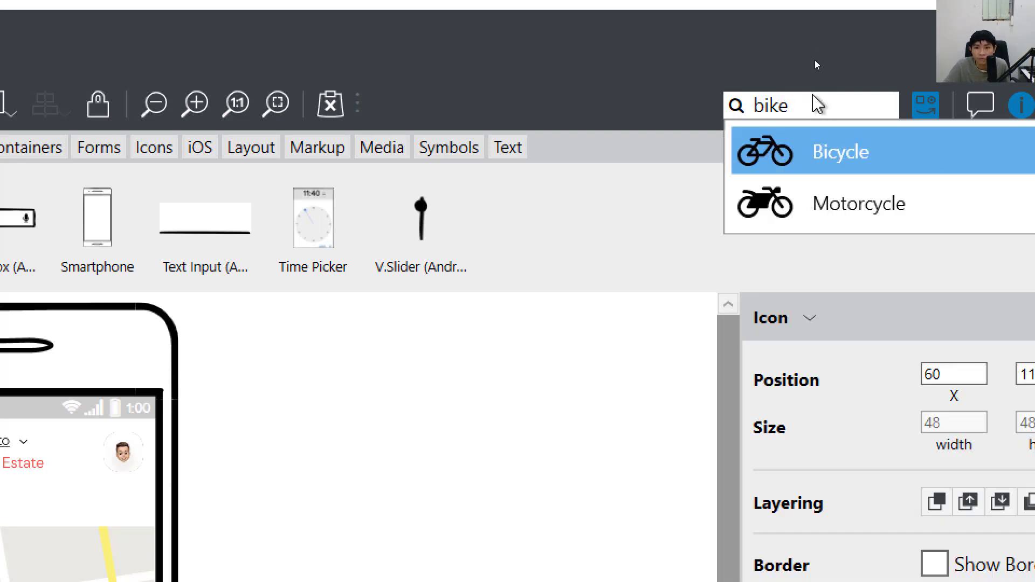
{"action": "left_click", "coordinate": [838, 151]}
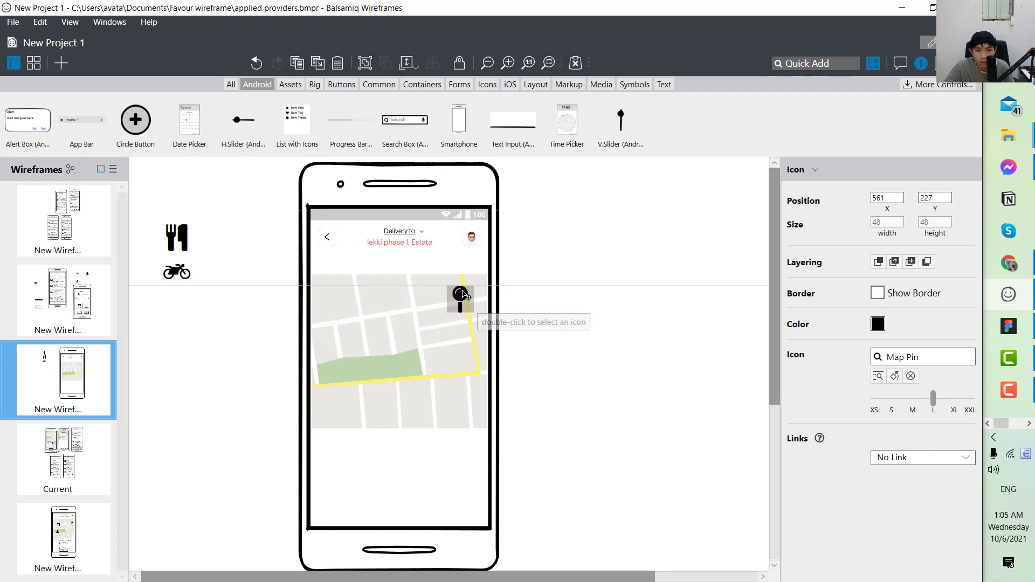
{"action": "left_click_drag", "start_coordinate": [462, 294], "coordinate": [471, 328]}
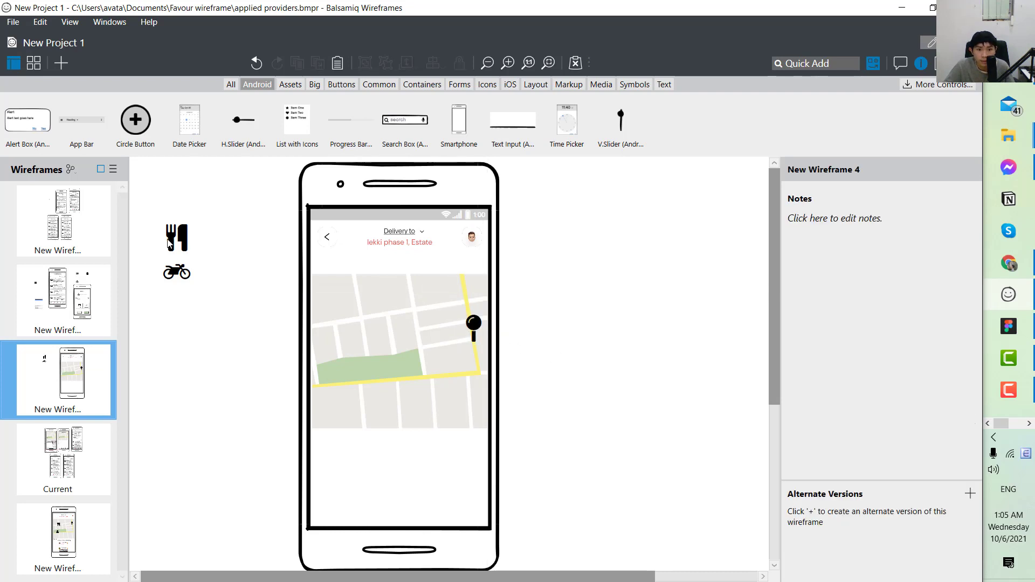
{"action": "left_click_drag", "start_coordinate": [177, 271], "coordinate": [336, 386]}
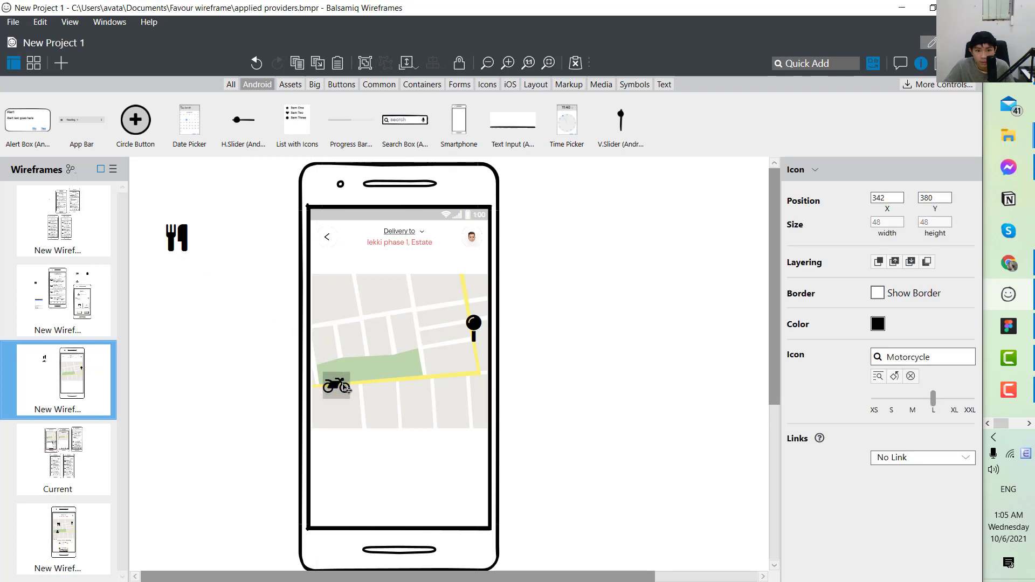
{"action": "left_click_drag", "start_coordinate": [343, 386], "coordinate": [343, 375]}
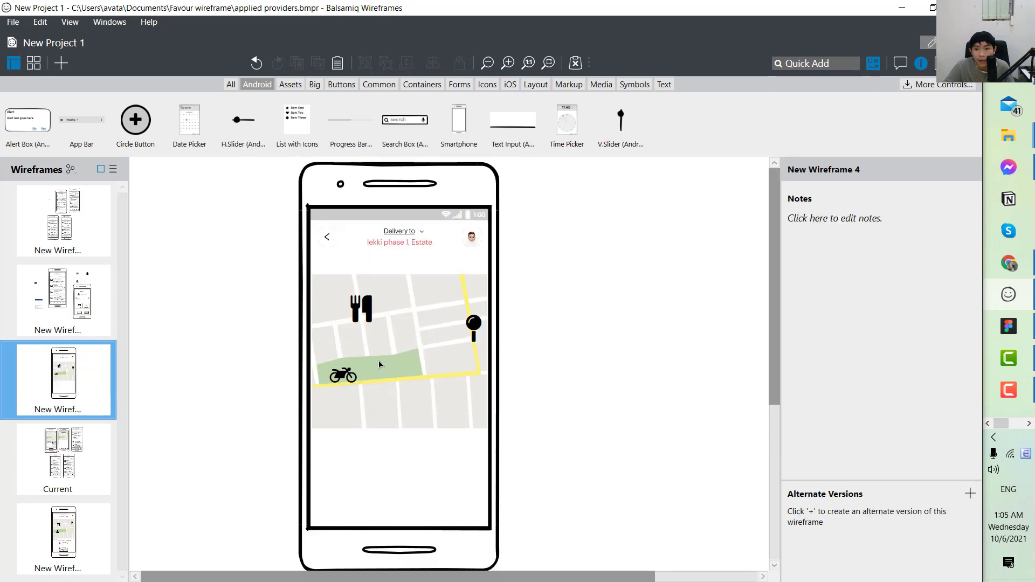
{"action": "mouse_move", "coordinate": [396, 473]}
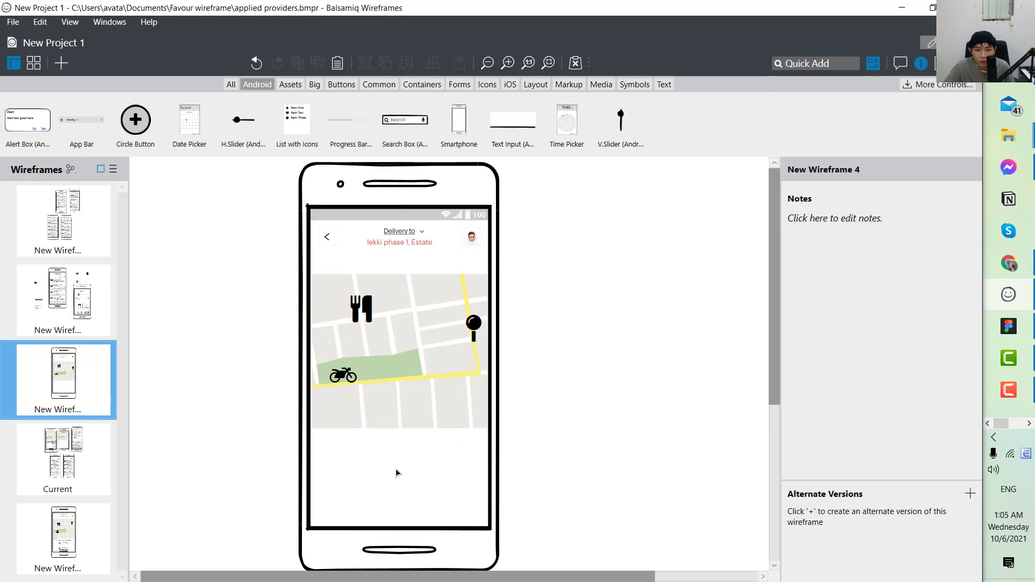
{"action": "mouse_move", "coordinate": [344, 472]}
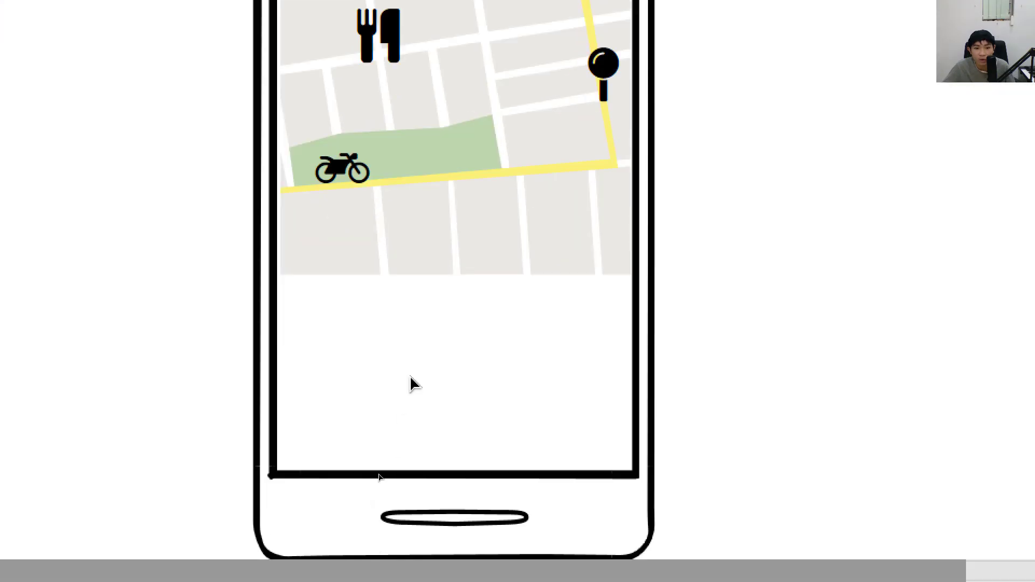
{"action": "mouse_move", "coordinate": [440, 364]}
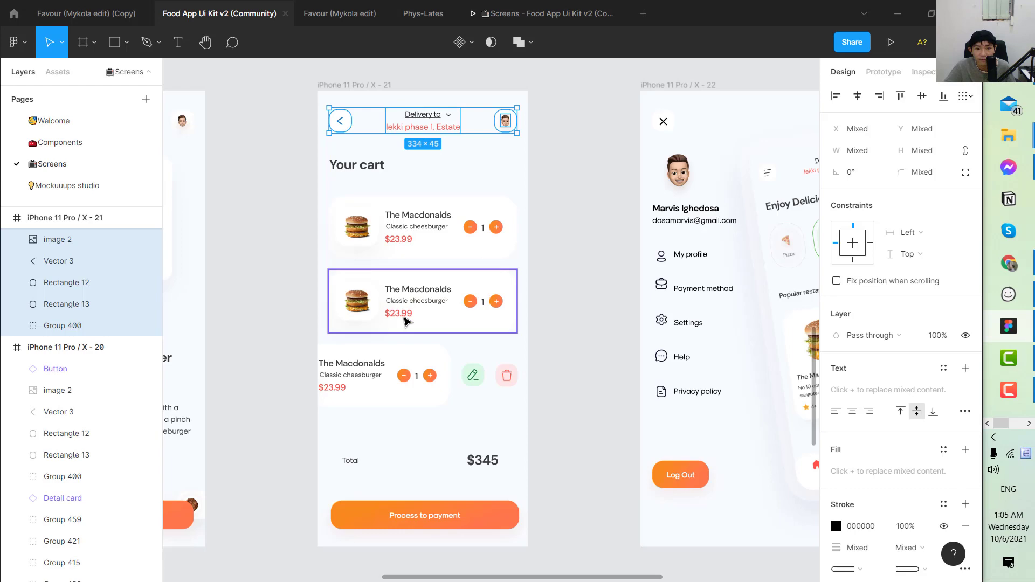
- Select both Macdonalds cart cards and copy them as PNG
{"action": "left_click", "coordinate": [423, 226]}
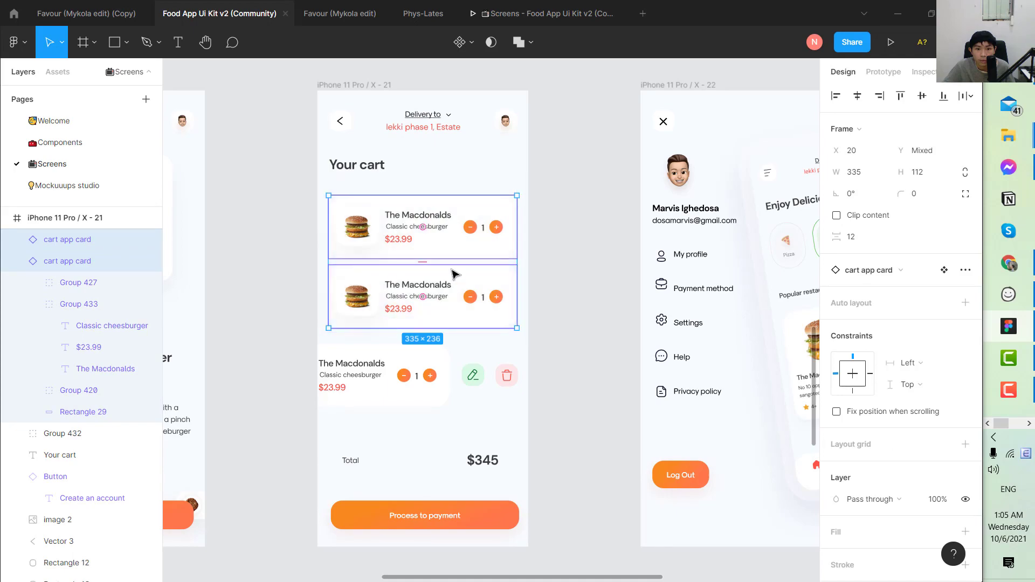
{"action": "right_click", "coordinate": [453, 274]}
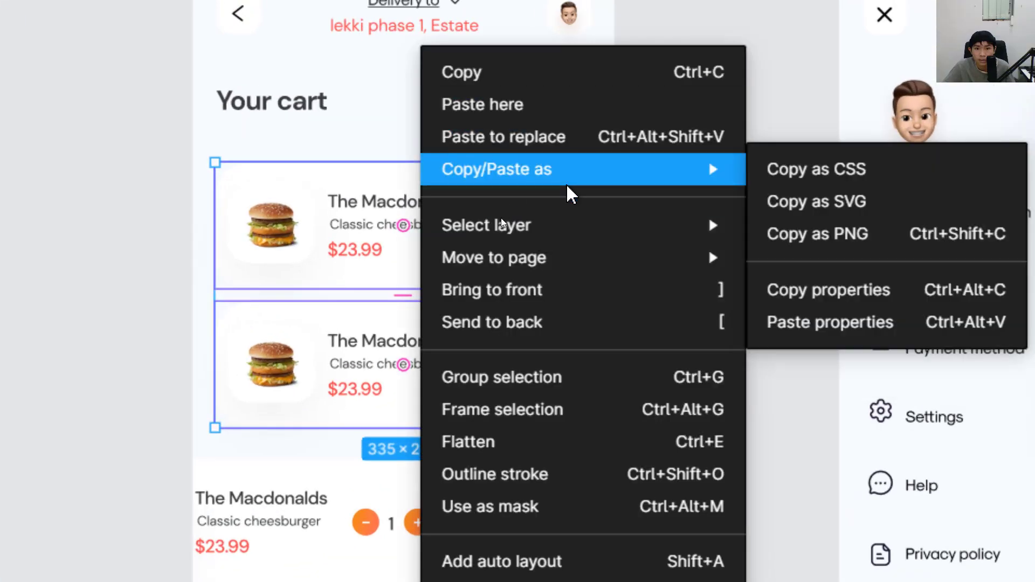
{"action": "left_click", "coordinate": [817, 234]}
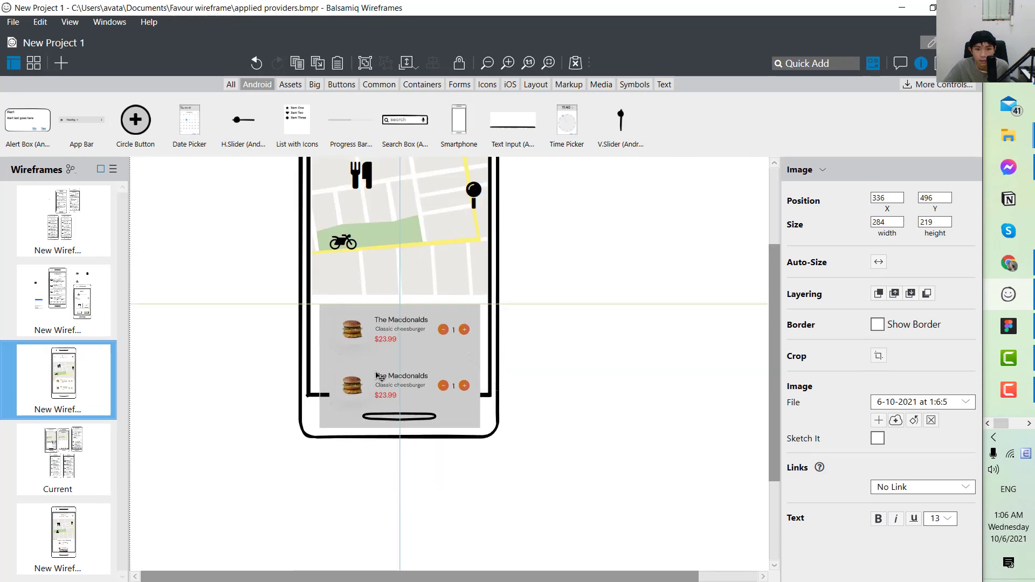
- Drag the pasted cart cards image just below the map
{"action": "left_click_drag", "start_coordinate": [399, 363], "coordinate": [402, 370]}
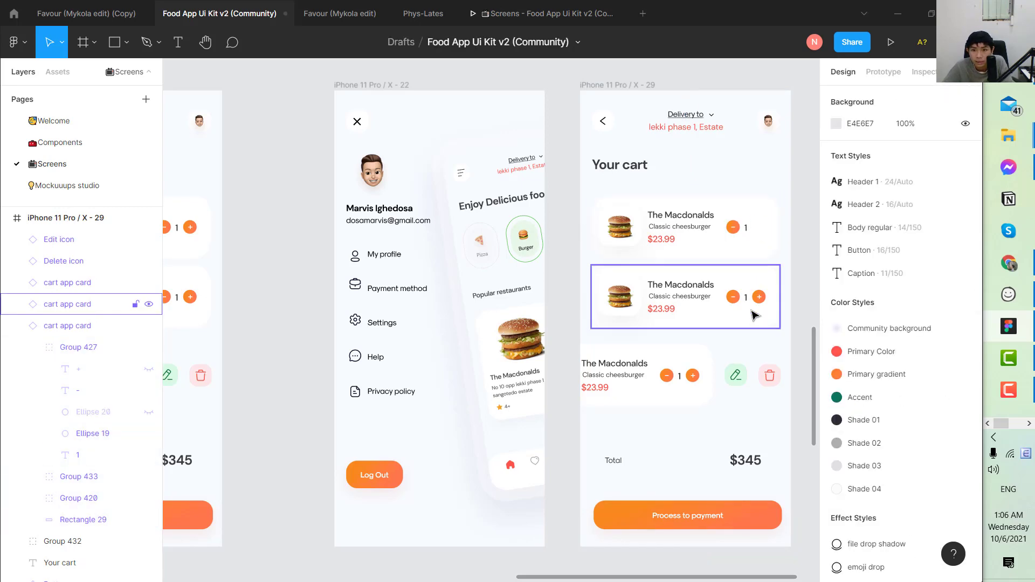
- Select the second cart card and its card layer in the layers panel
{"action": "left_click", "coordinate": [758, 297]}
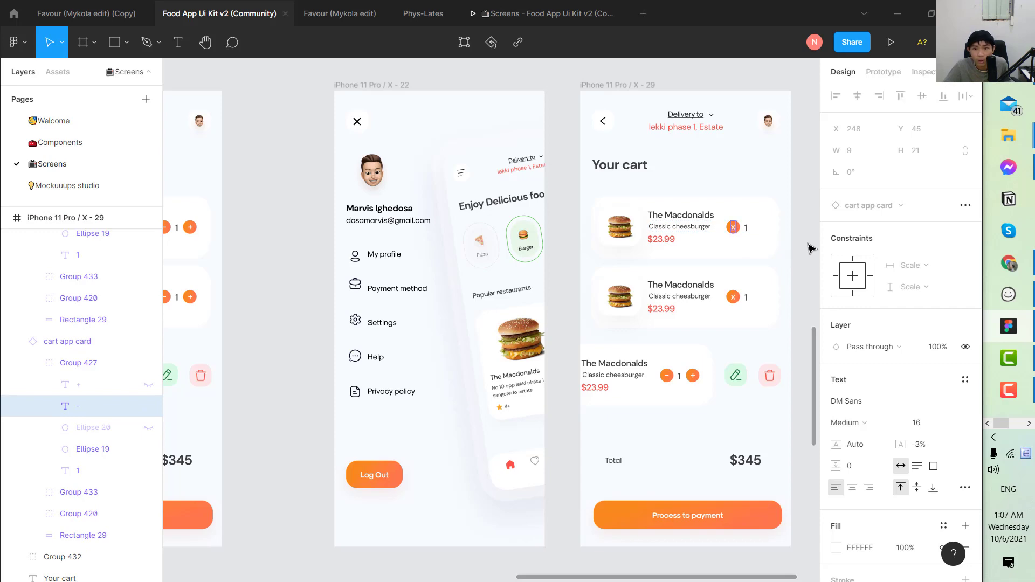
{"action": "left_click", "coordinate": [67, 341]}
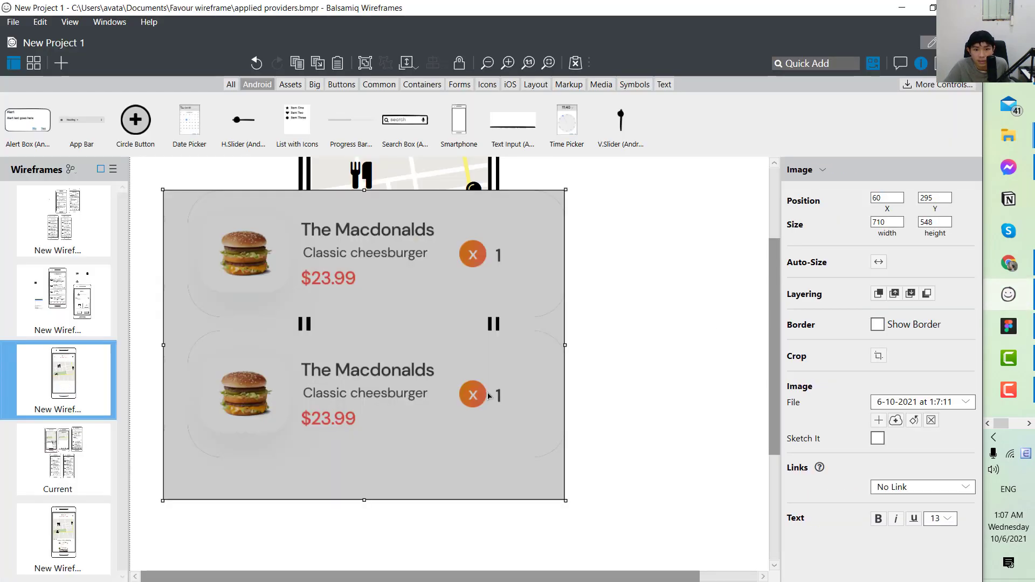
- Shrink the remove-mark cart cards image and fit it inside the phone below the map
{"action": "left_click_drag", "start_coordinate": [564, 498], "coordinate": [316, 309]}
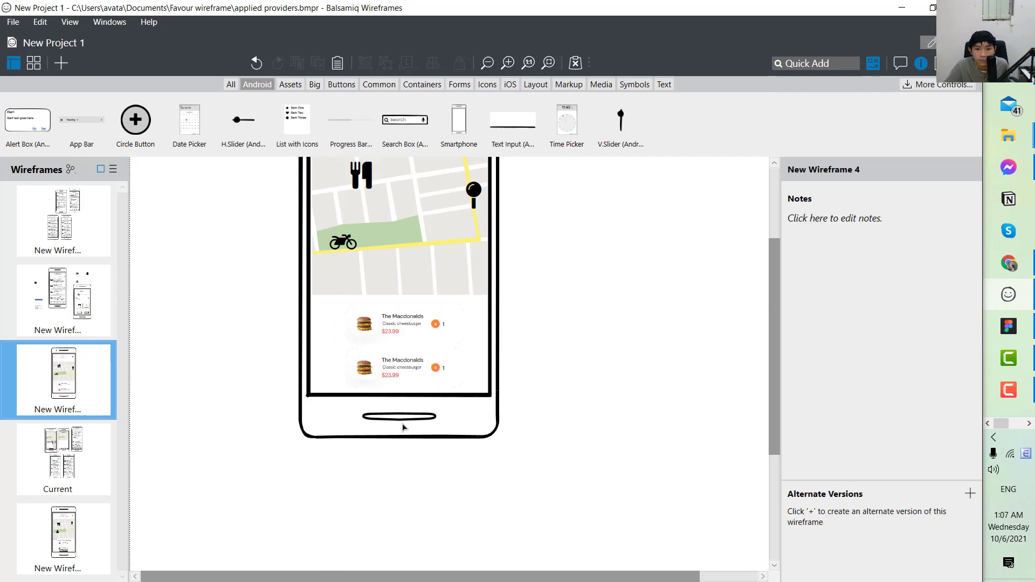
{"action": "left_click", "coordinate": [398, 416]}
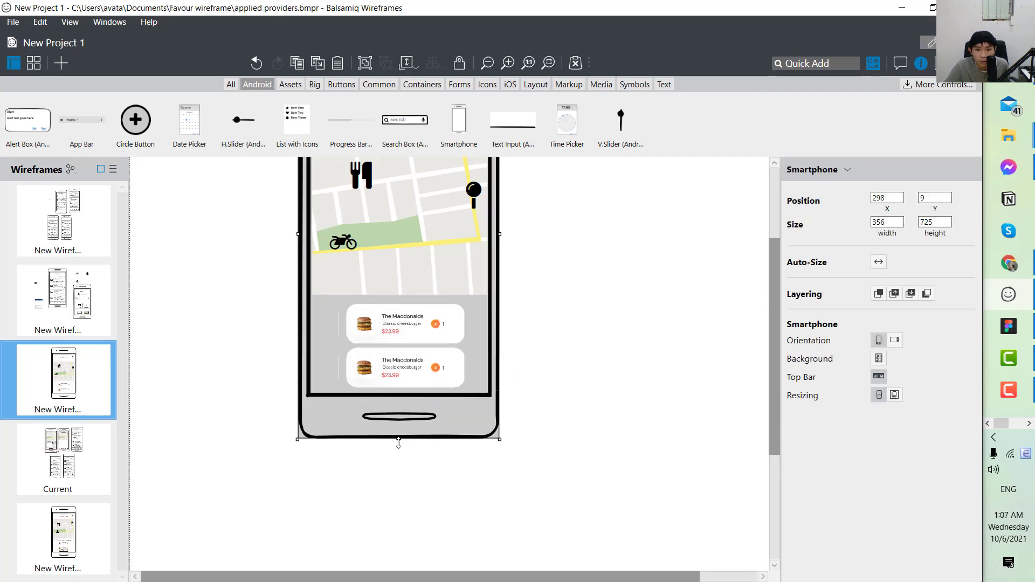
{"action": "left_click_drag", "start_coordinate": [397, 442], "coordinate": [398, 480]}
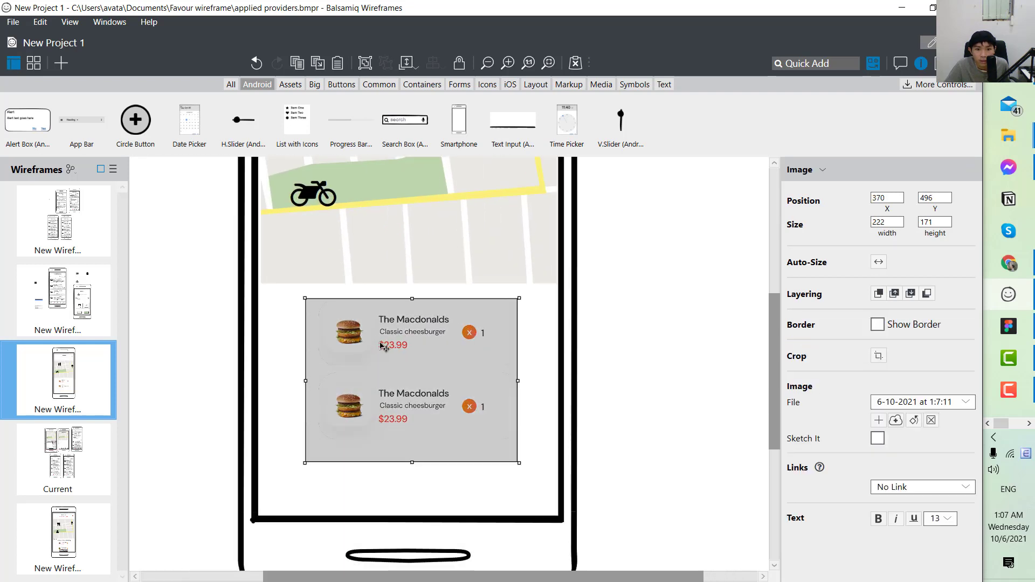
{"action": "left_click_drag", "start_coordinate": [411, 380], "coordinate": [411, 395]}
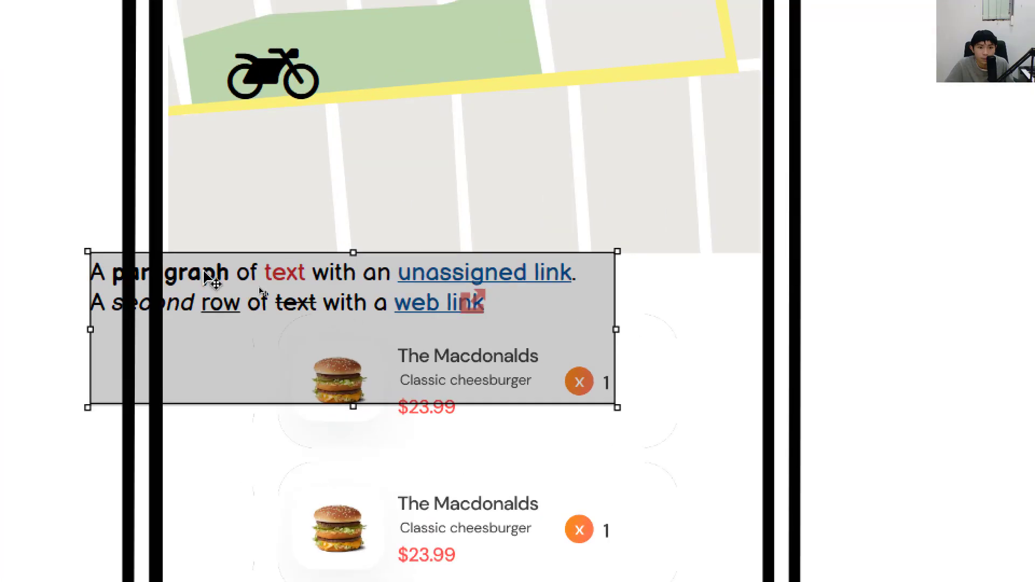
- Change the placeholder paragraph to 'Your order' and quick-add a button control
{"action": "double_click", "coordinate": [297, 287]}
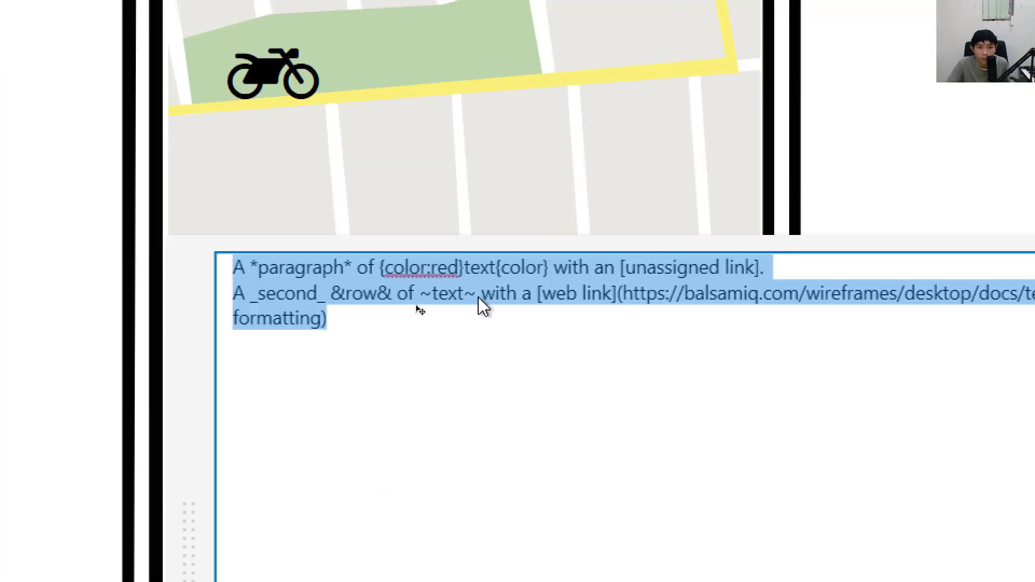
{"action": "type", "text": "Your order"}
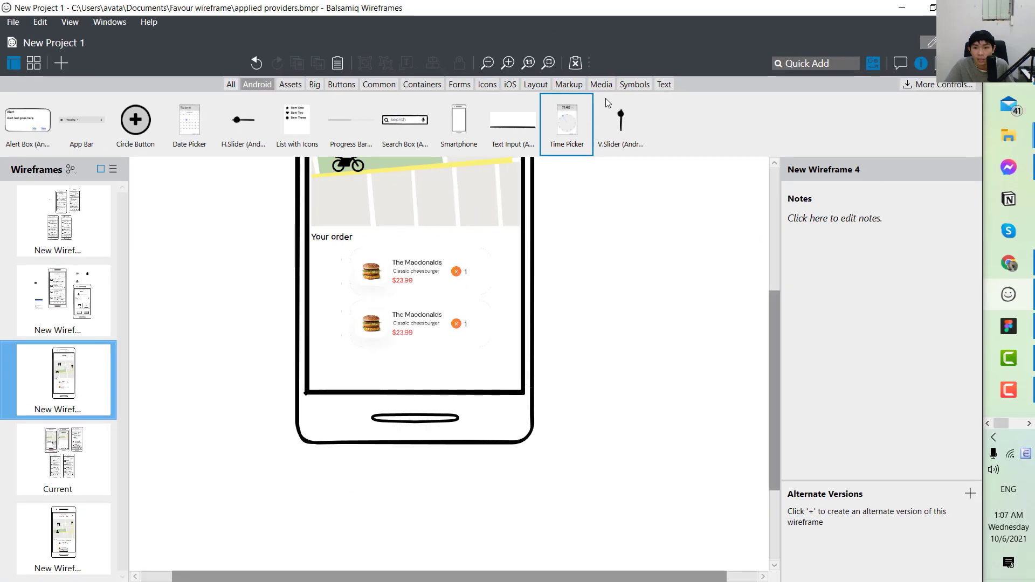
{"action": "type", "text": "button"}
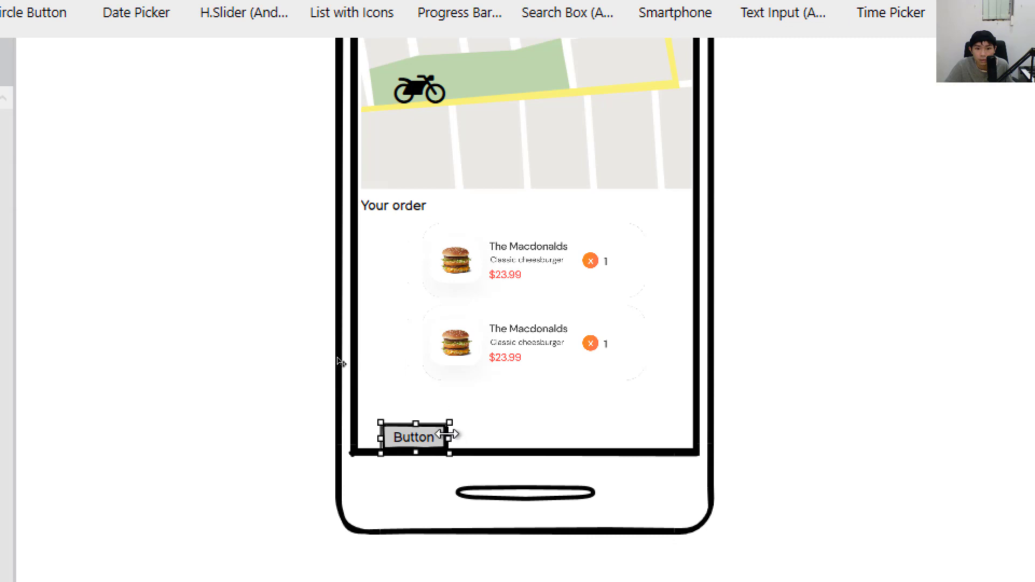
- Start relabelling the new bottom button as 'More'
{"action": "double_click", "coordinate": [412, 436]}
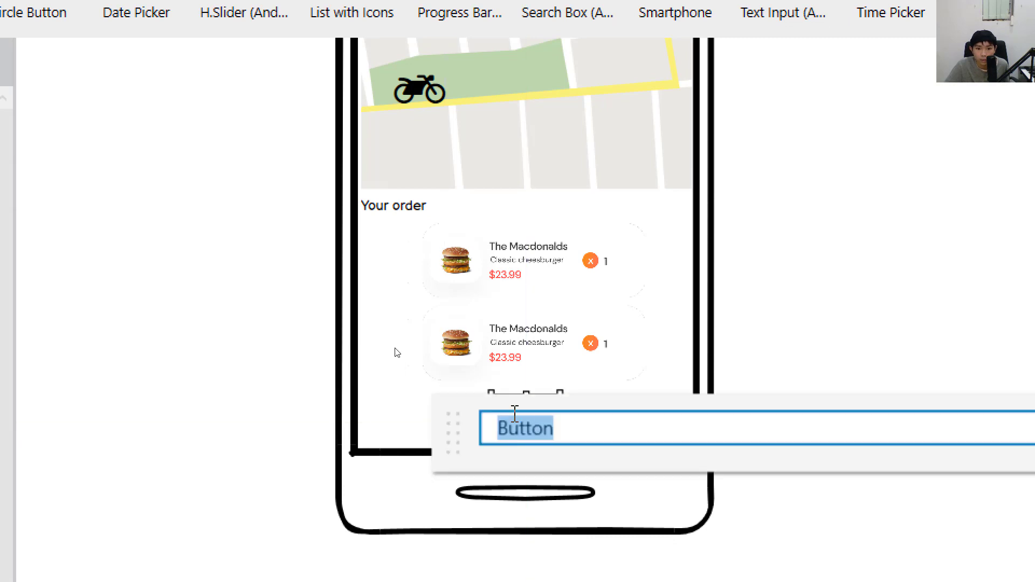
{"action": "type", "text": "M"}
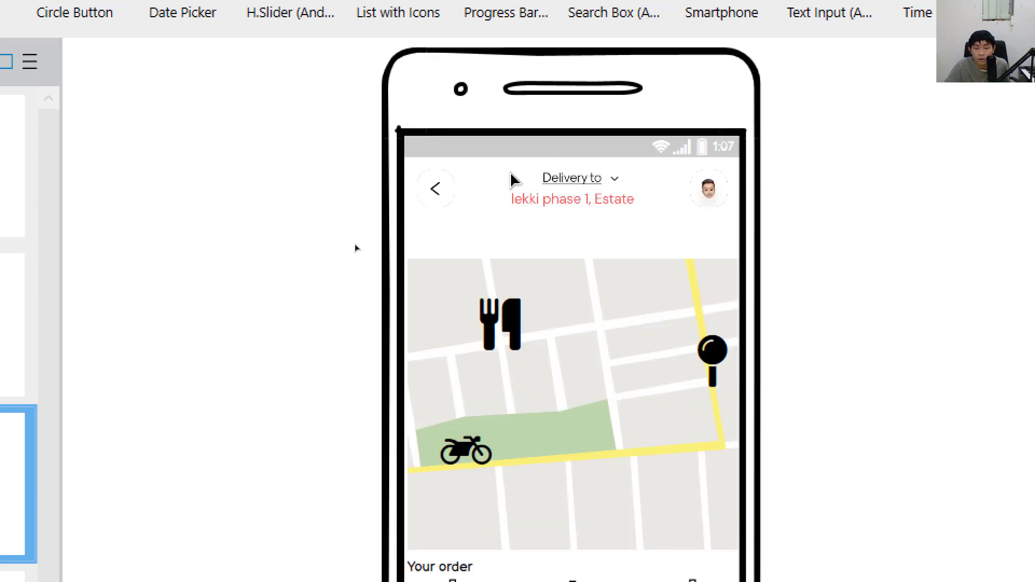
{"action": "mouse_move", "coordinate": [553, 239]}
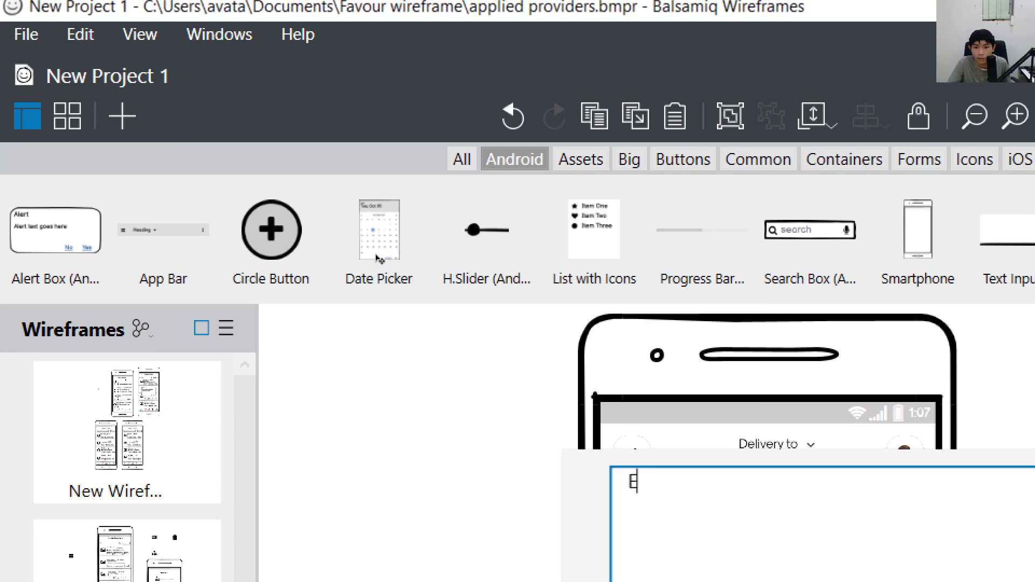
- Add 'Expected time to arrive' and '10:30' labels with the clock icon beside the time
{"action": "type", "text": "Expected time to arrive"}
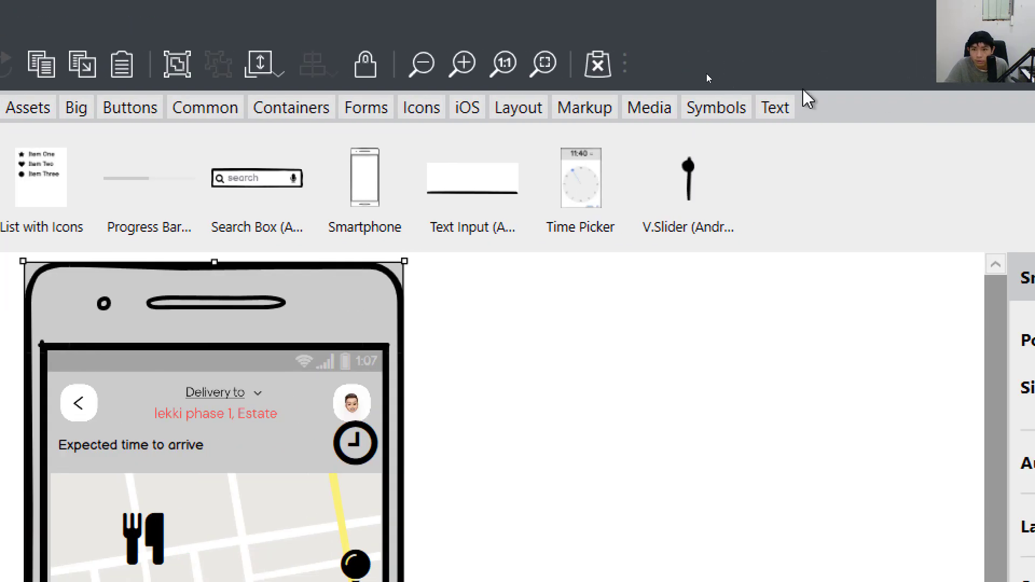
{"action": "double_click", "coordinate": [130, 445]}
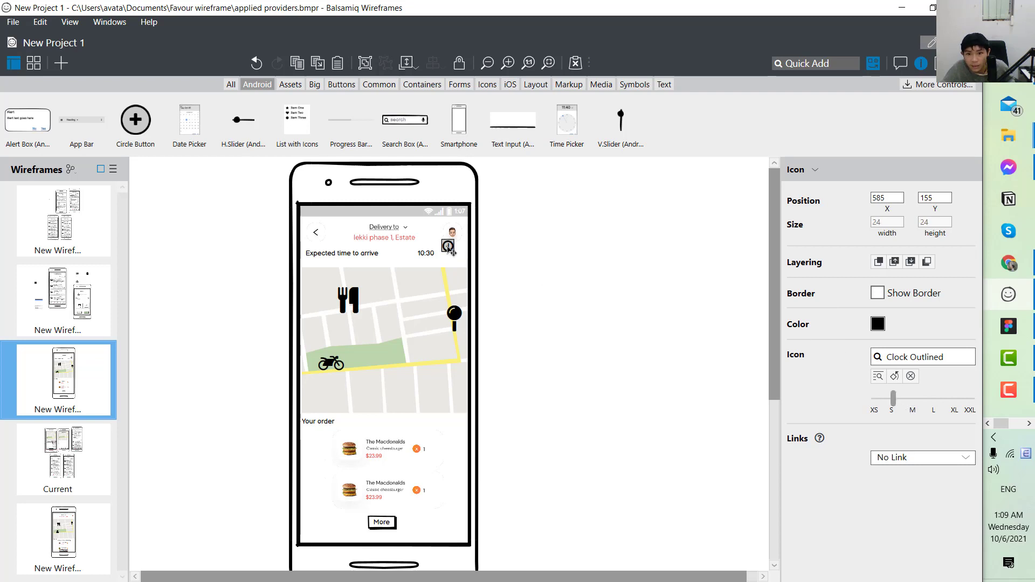
{"action": "left_click_drag", "start_coordinate": [447, 247], "coordinate": [456, 256]}
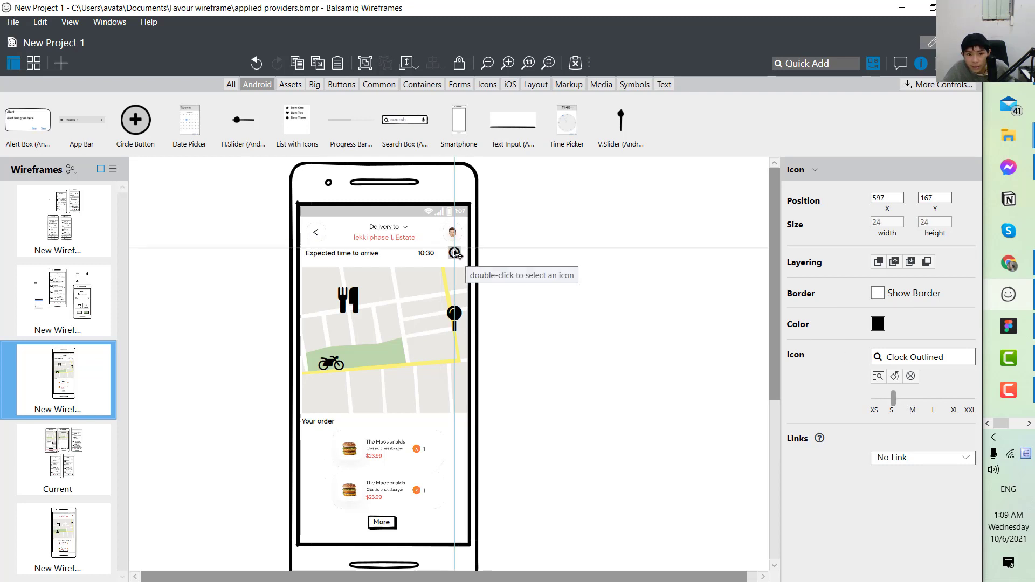
{"action": "left_click", "coordinate": [469, 368]}
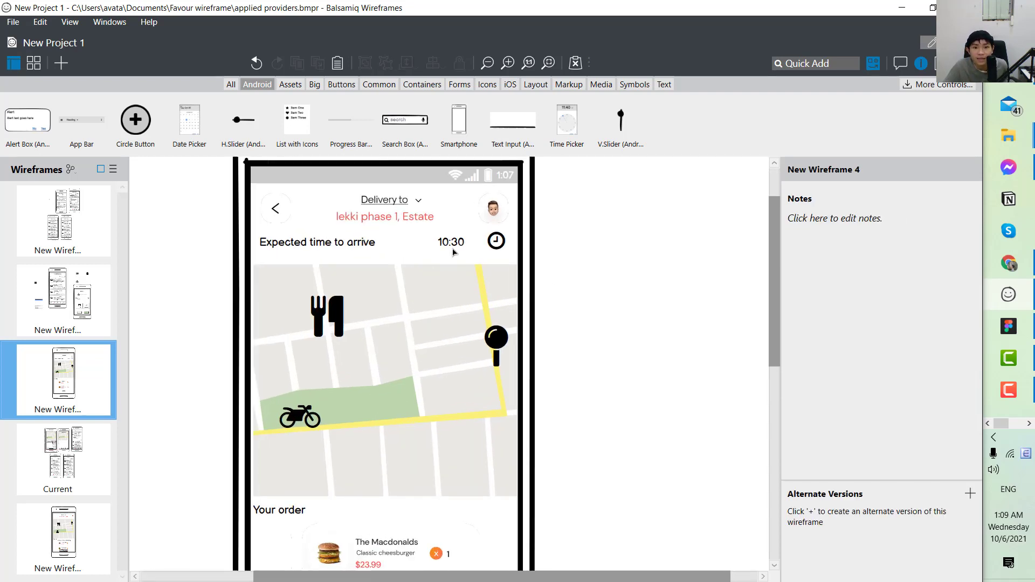
{"action": "left_click", "coordinate": [450, 241]}
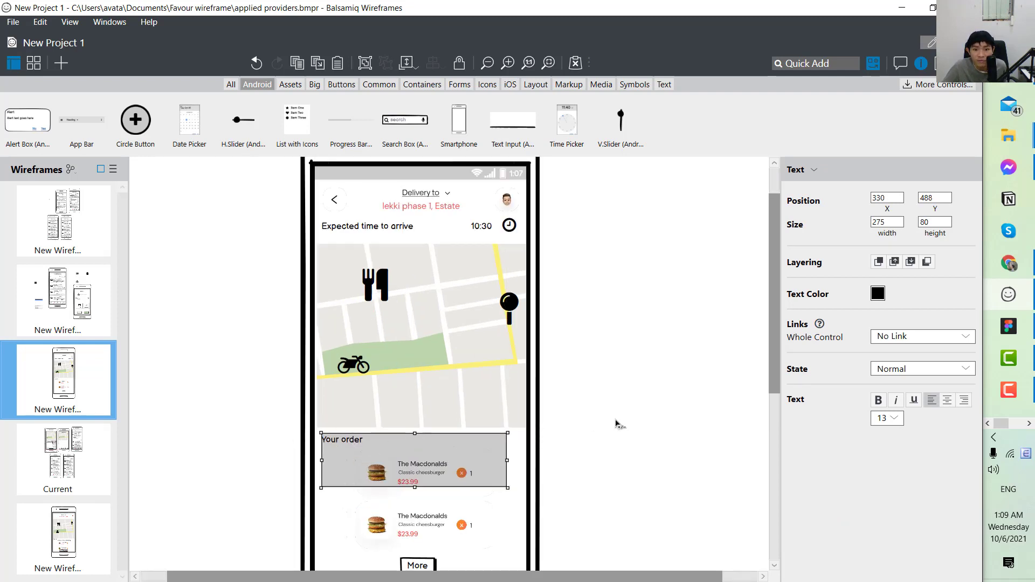
{"action": "left_click", "coordinate": [618, 422]}
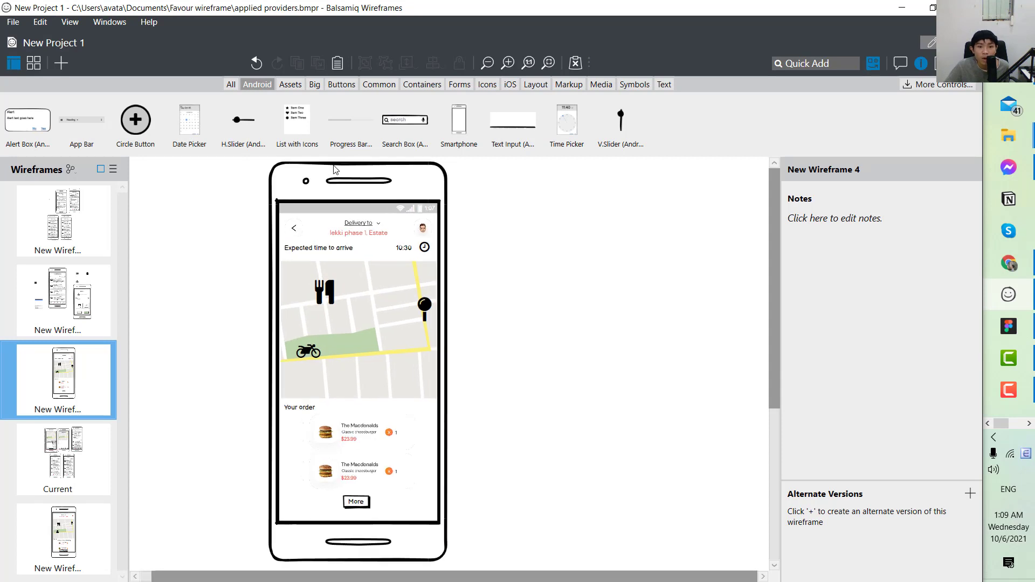
{"action": "mouse_move", "coordinate": [462, 420]}
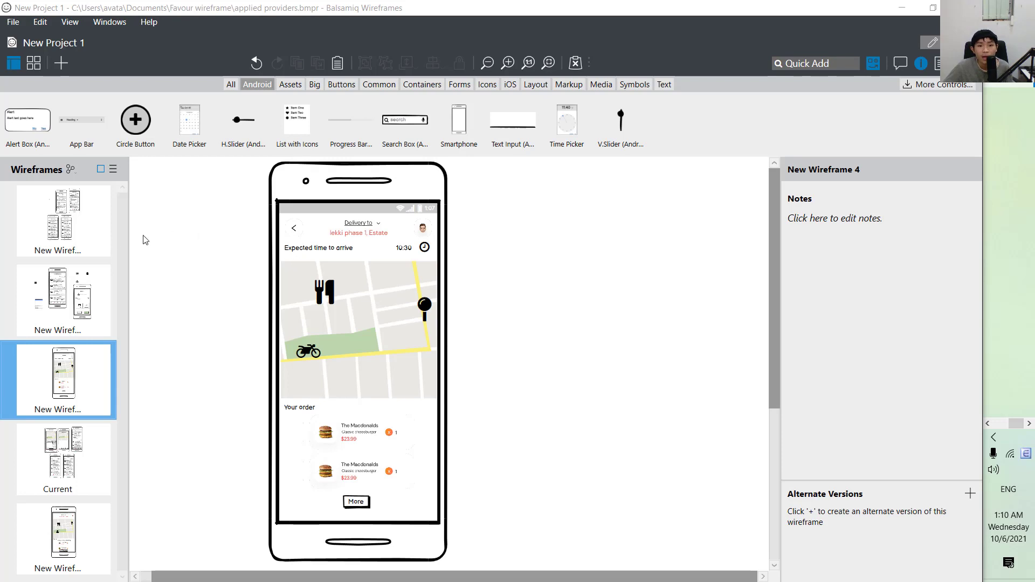
{"action": "mouse_move", "coordinate": [208, 229]}
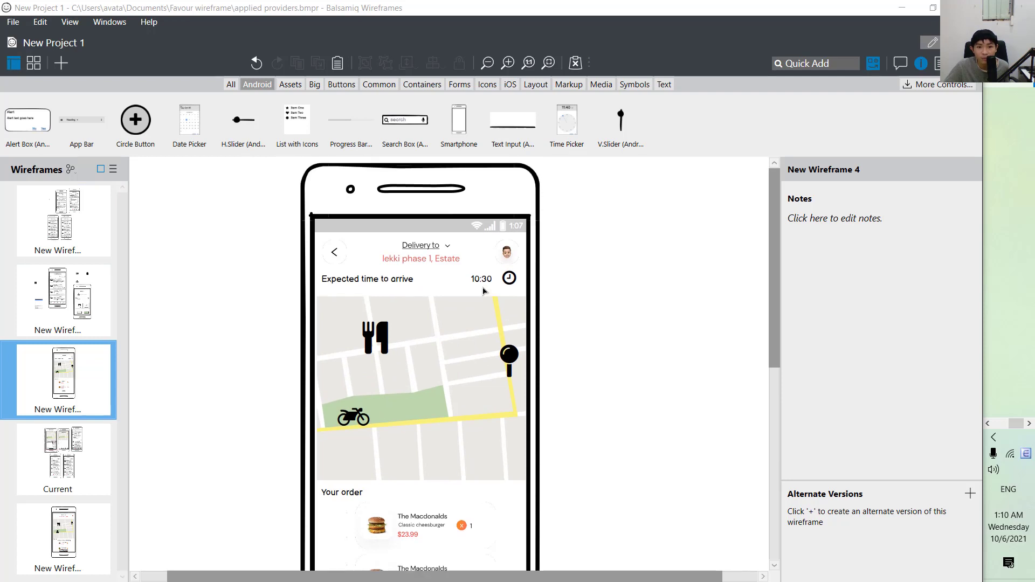
{"action": "mouse_move", "coordinate": [575, 421]}
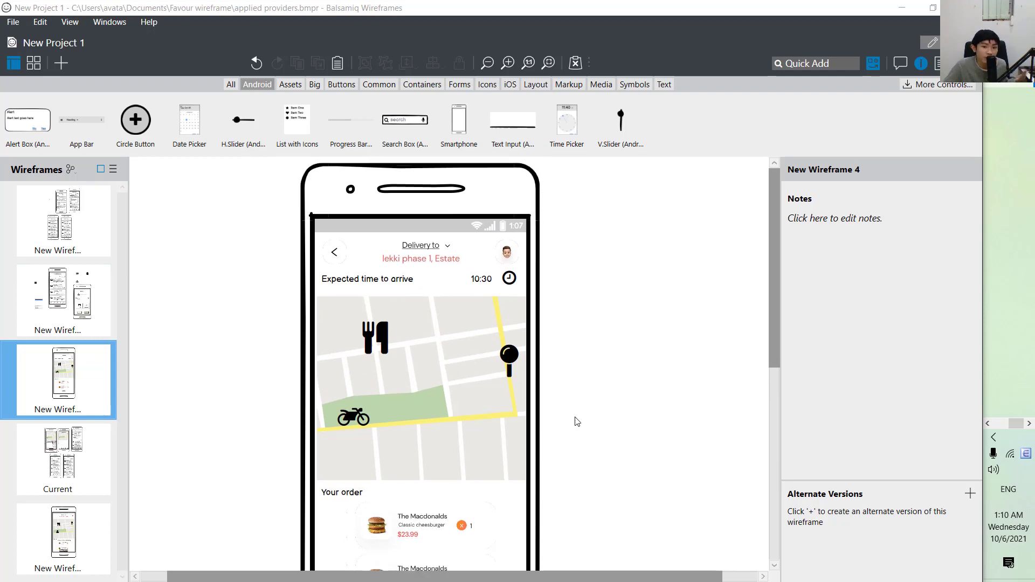
{"action": "scroll", "scroll_direction": "down", "scroll_amount": 3}
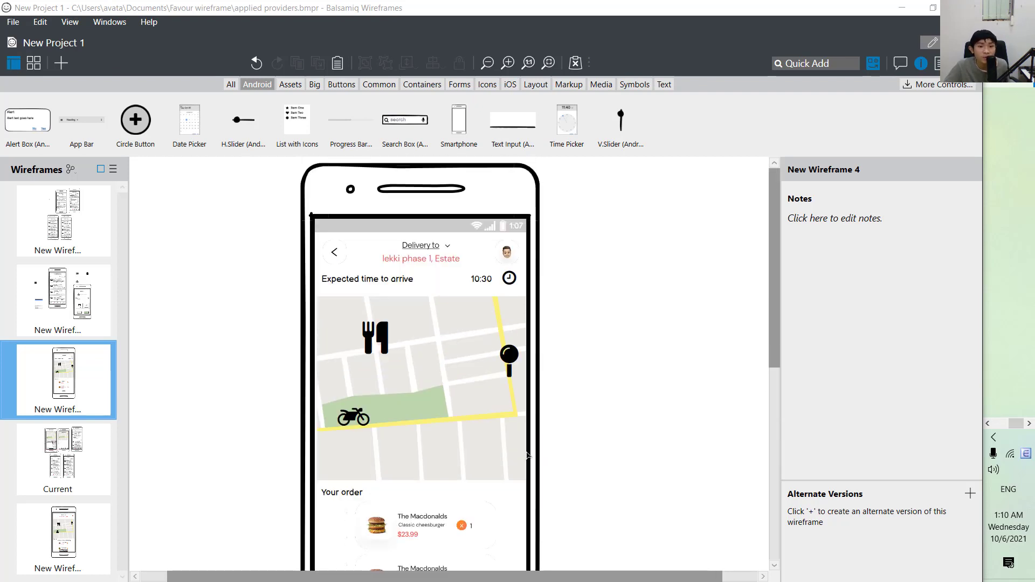
{"action": "mouse_move", "coordinate": [522, 454]}
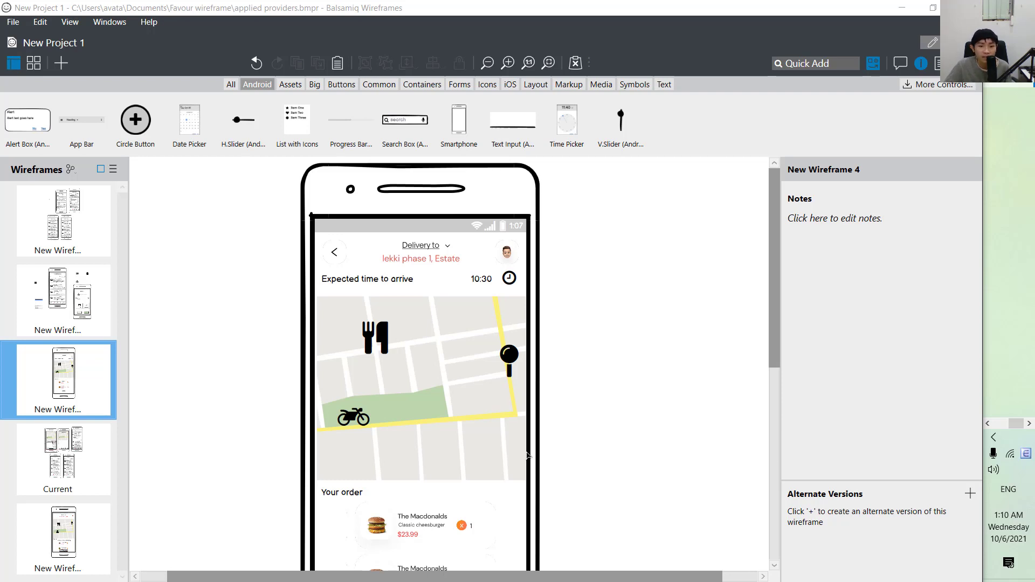
{"action": "mouse_move", "coordinate": [556, 399]}
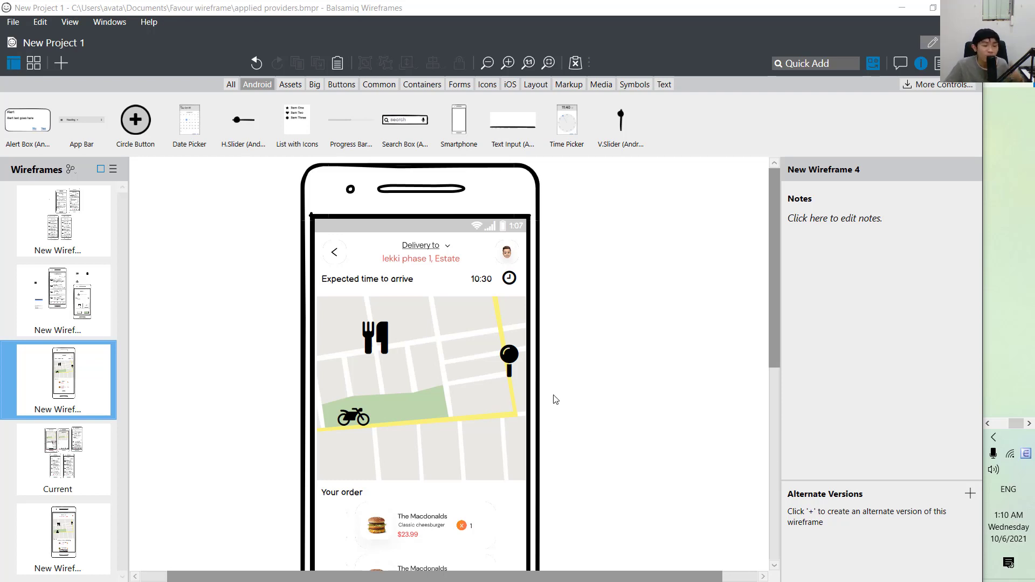